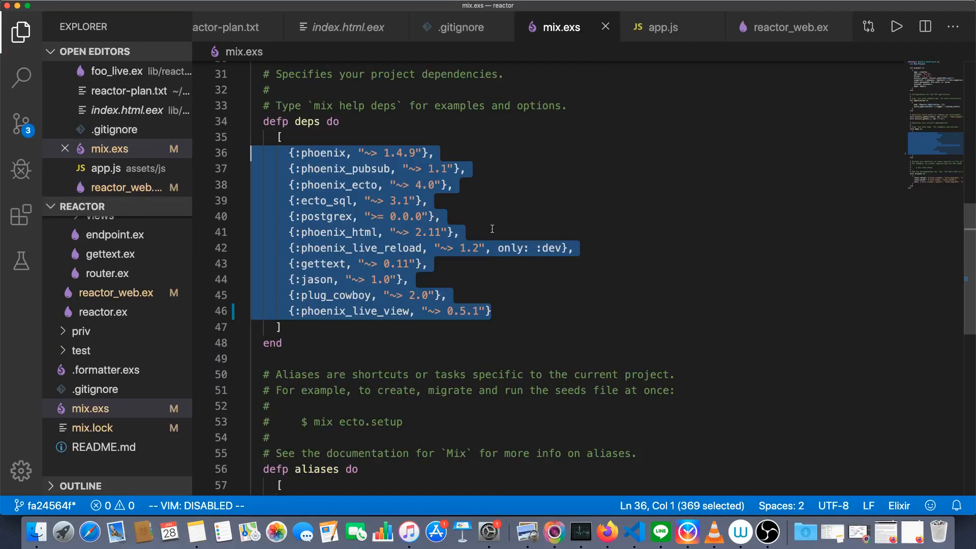
Open endpoint.ex from lib/reactor_web via the quick file finder
key(cmd+p)
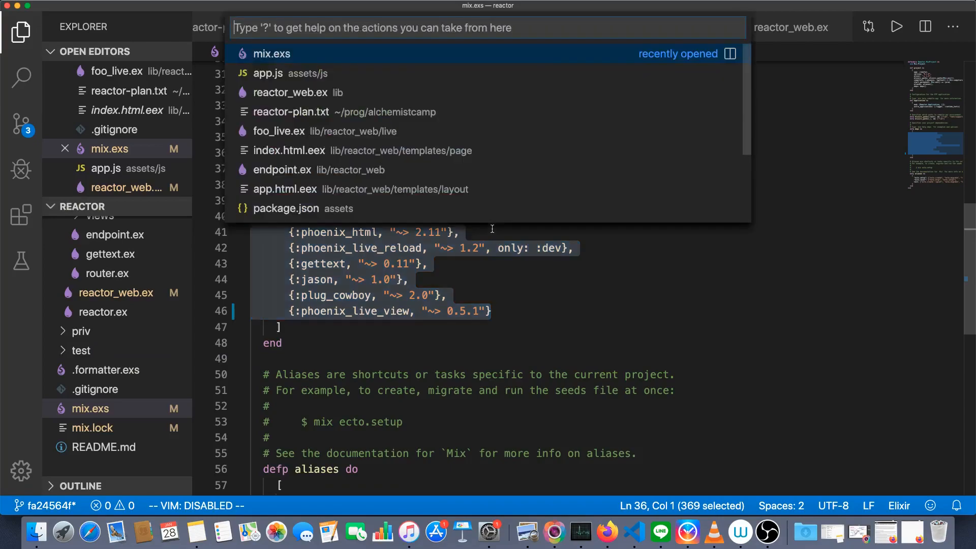
click(281, 169)
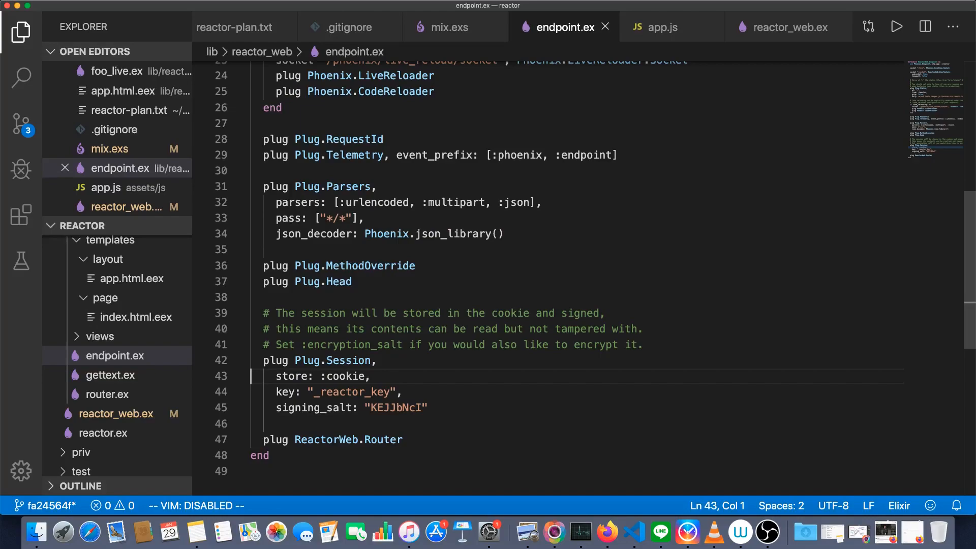
double_click(292, 376)
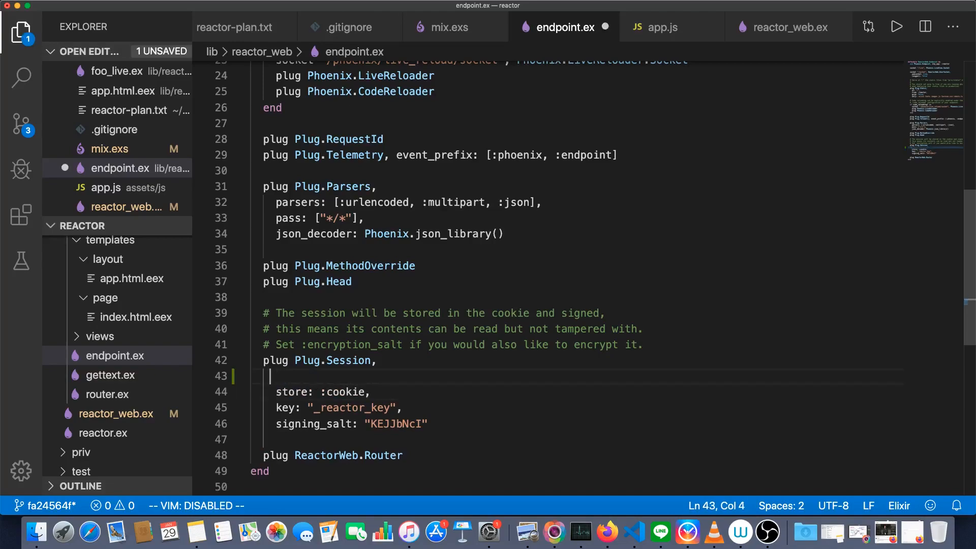
text(@se)
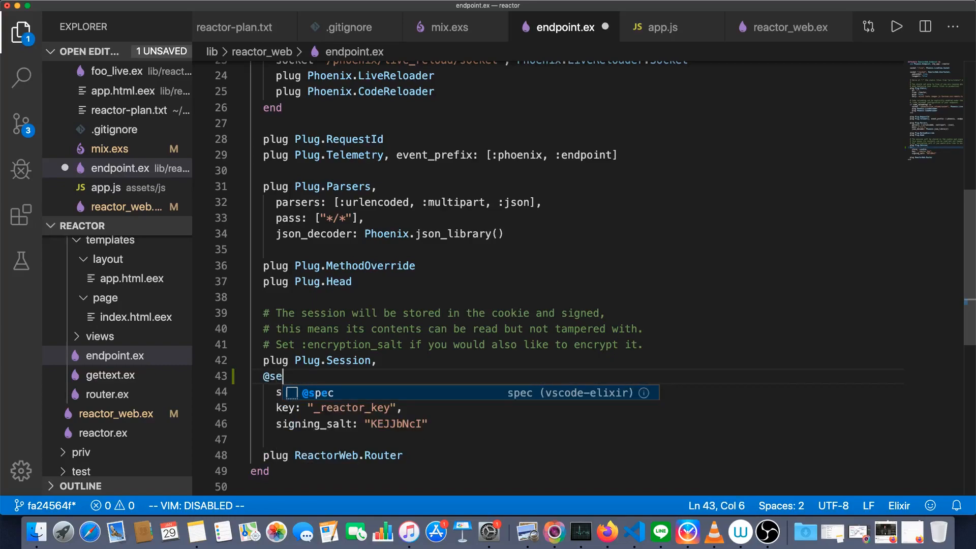
text(ssion_optio)
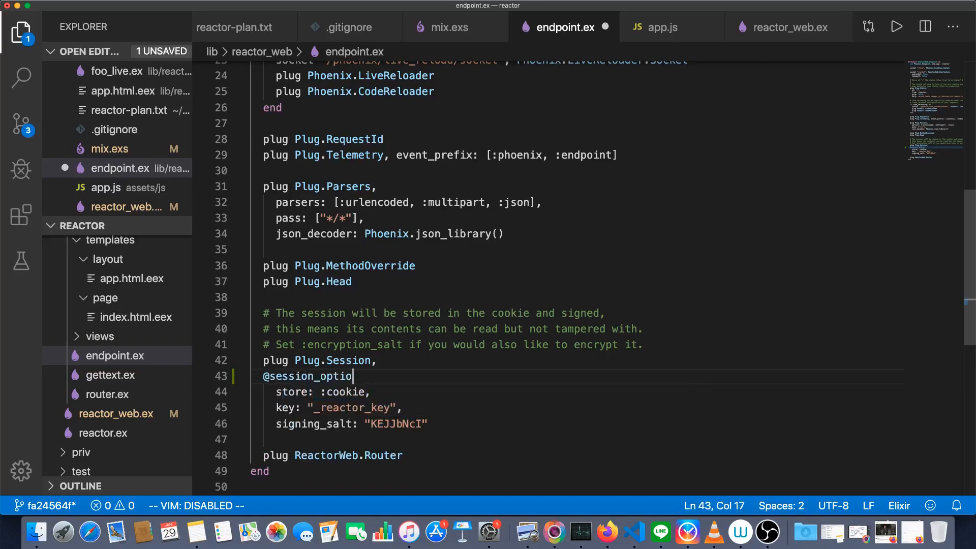
text(ns [)
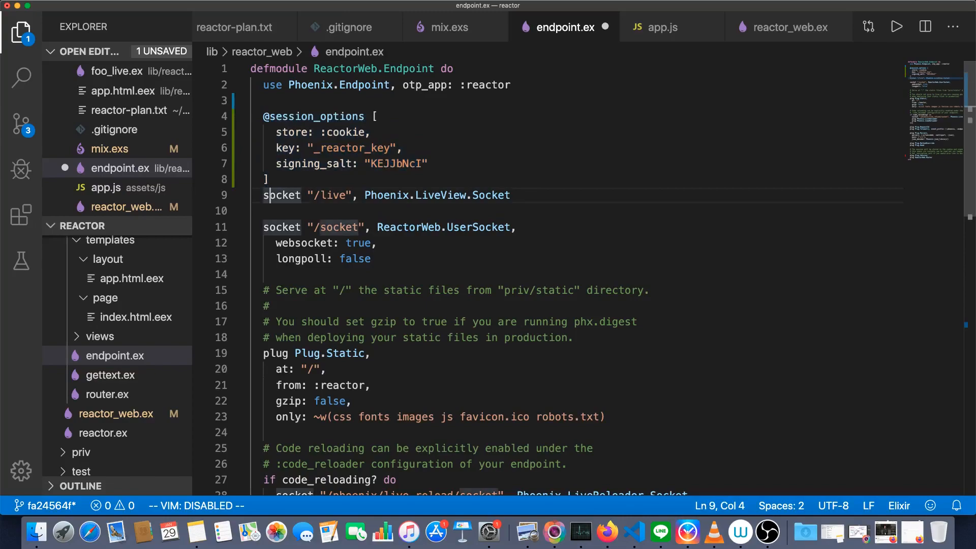
scroll(down, 3)
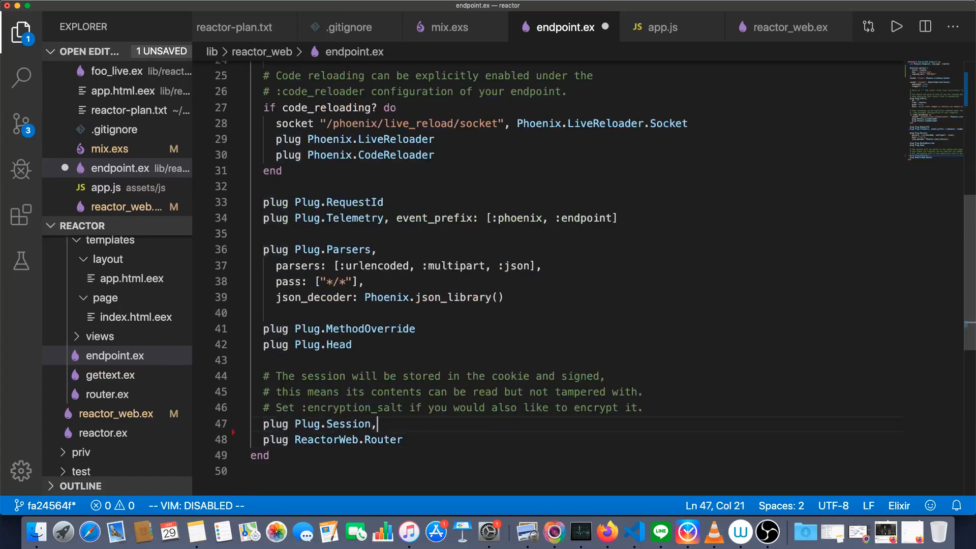
text(@session_options [)
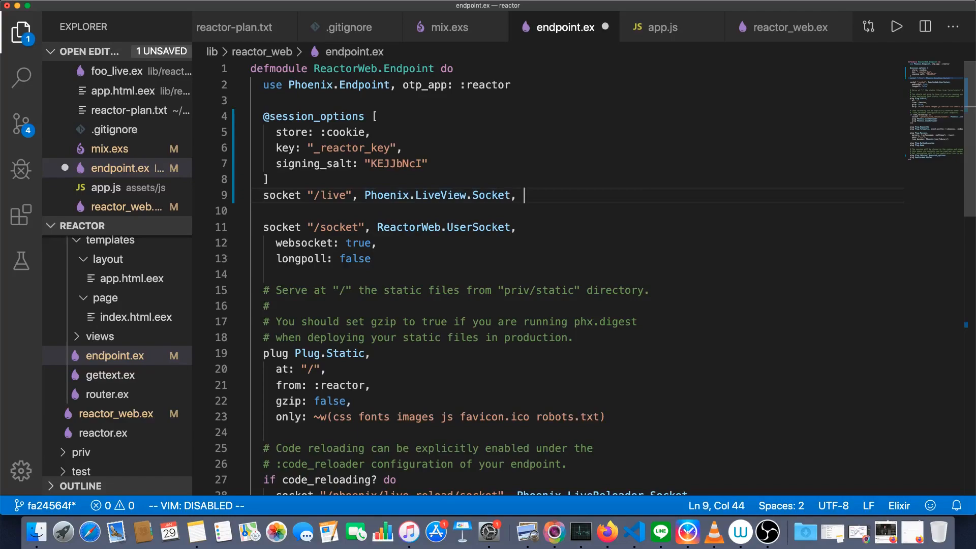
text(websocket:)
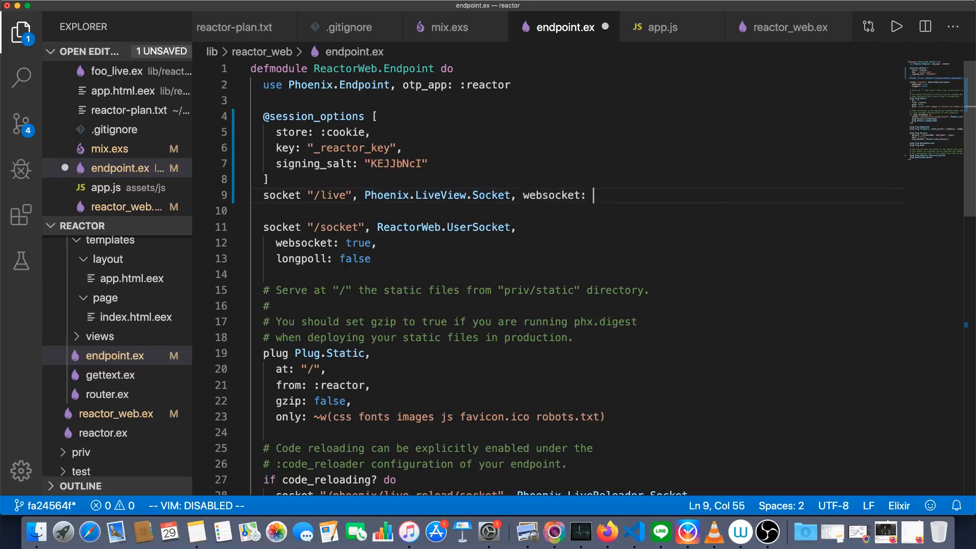
text([connection_info)
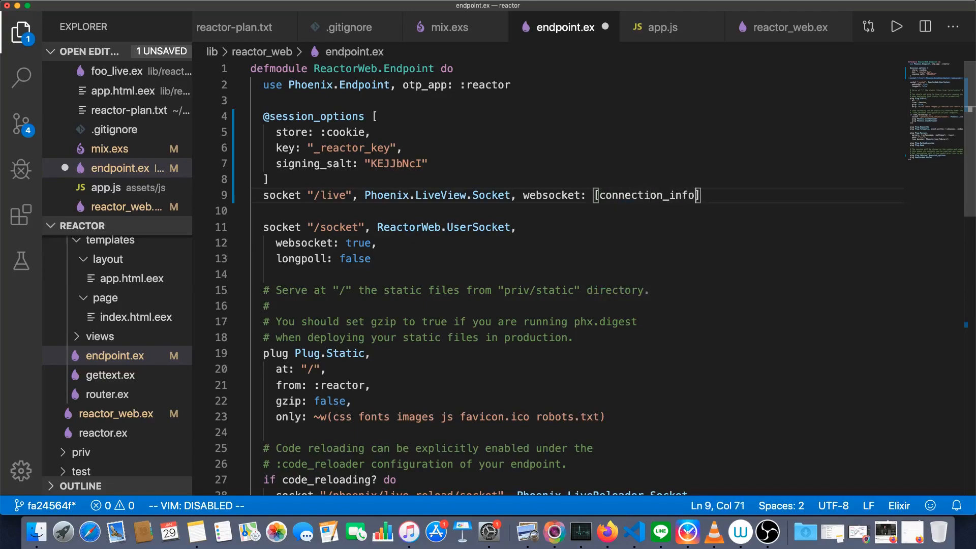
text(:)
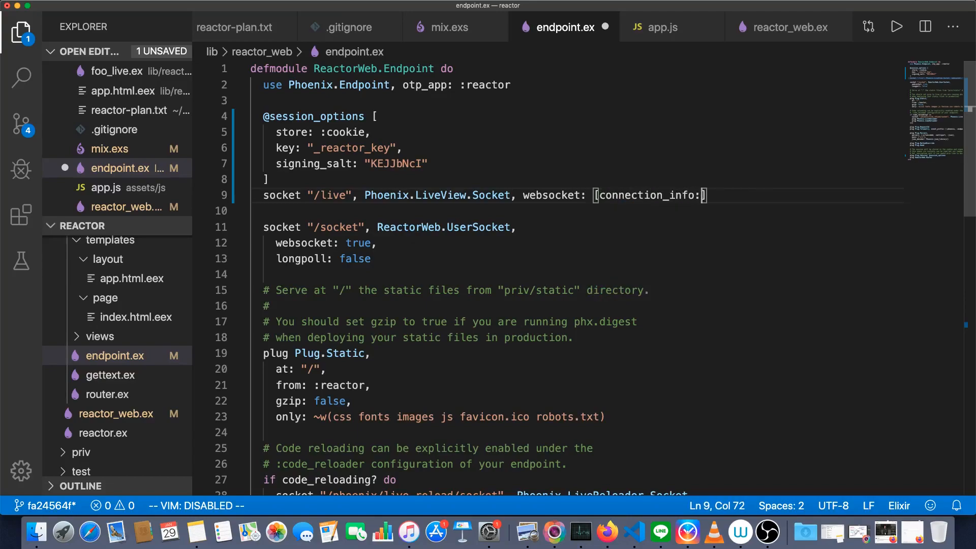
text([session:)
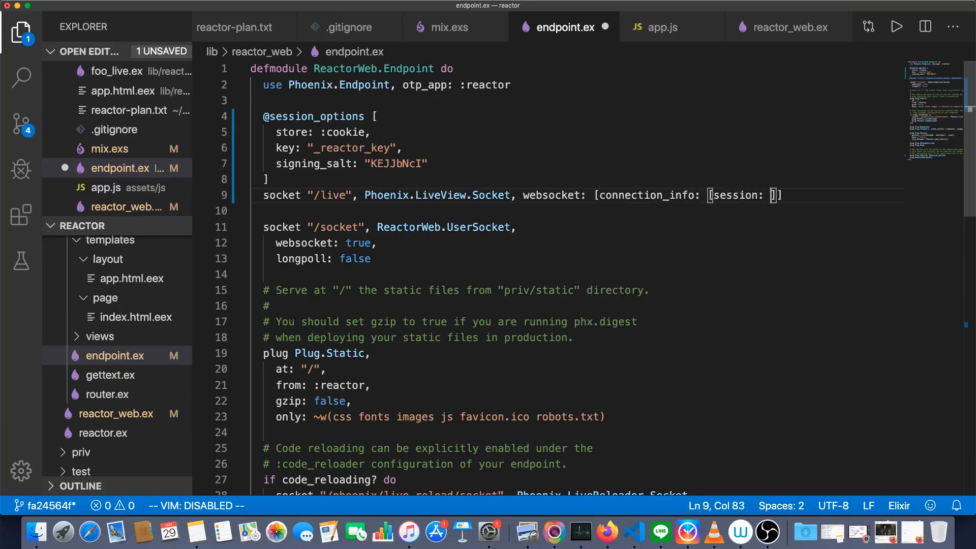
text(se)
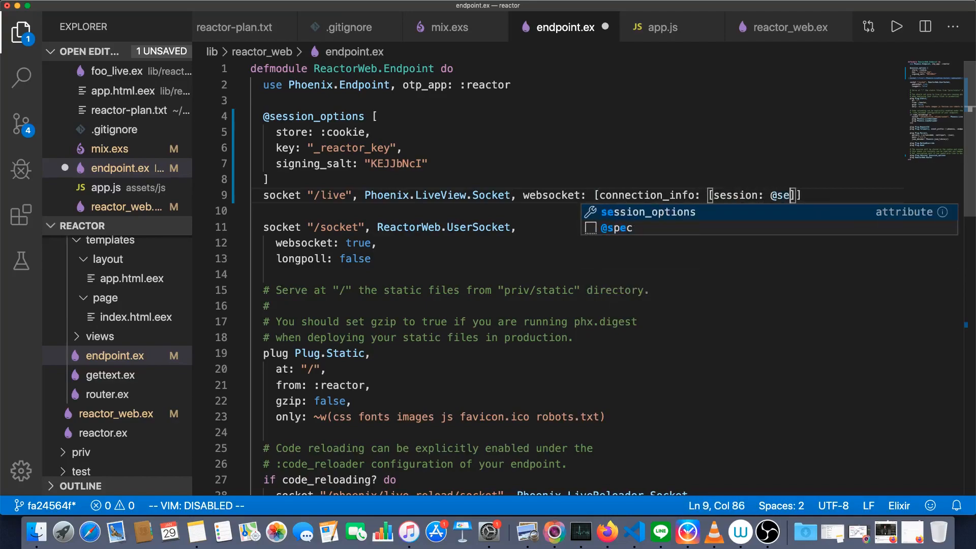
key(Tab)
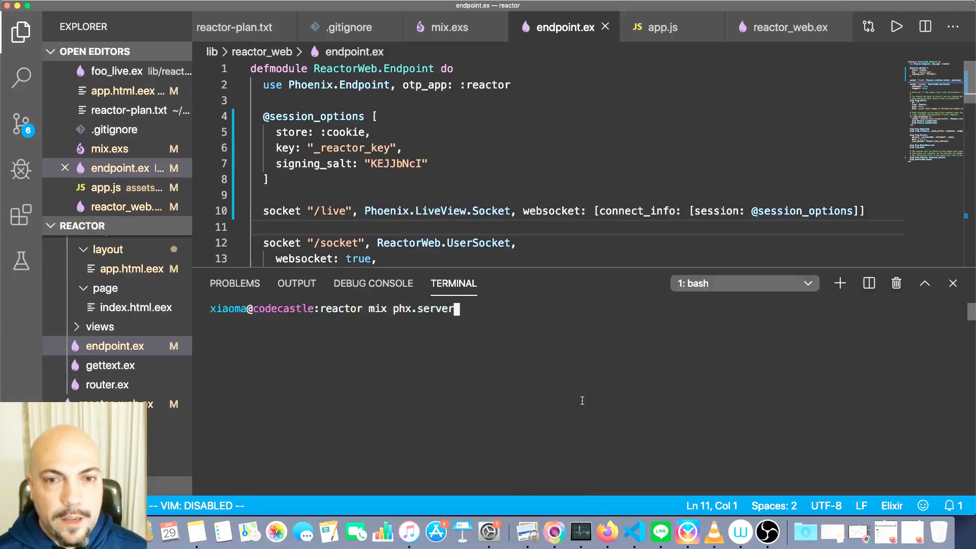
Run mix phx.server in the integrated terminal to restart the Phoenix server
key(enter)
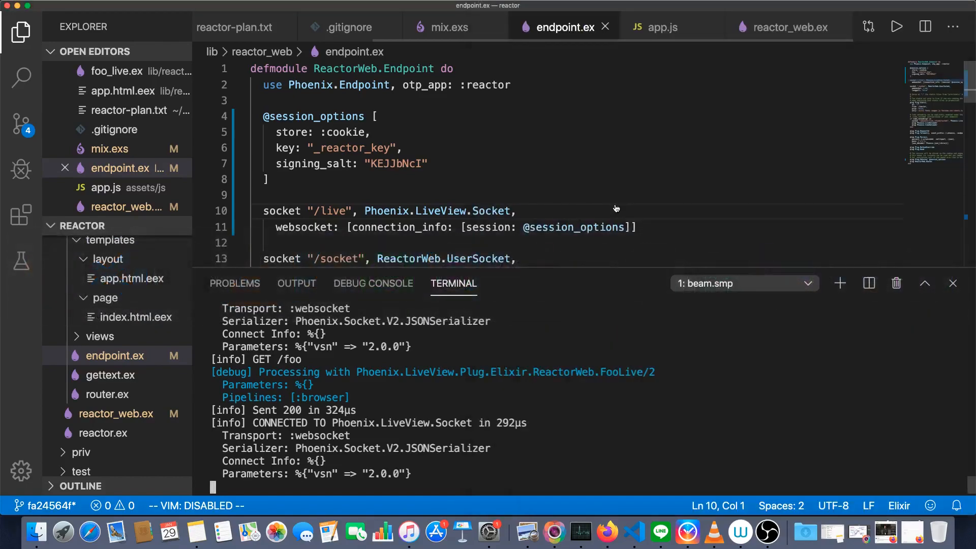
Open the app.html.eex layout template via the quick file finder
key(cmd+p)
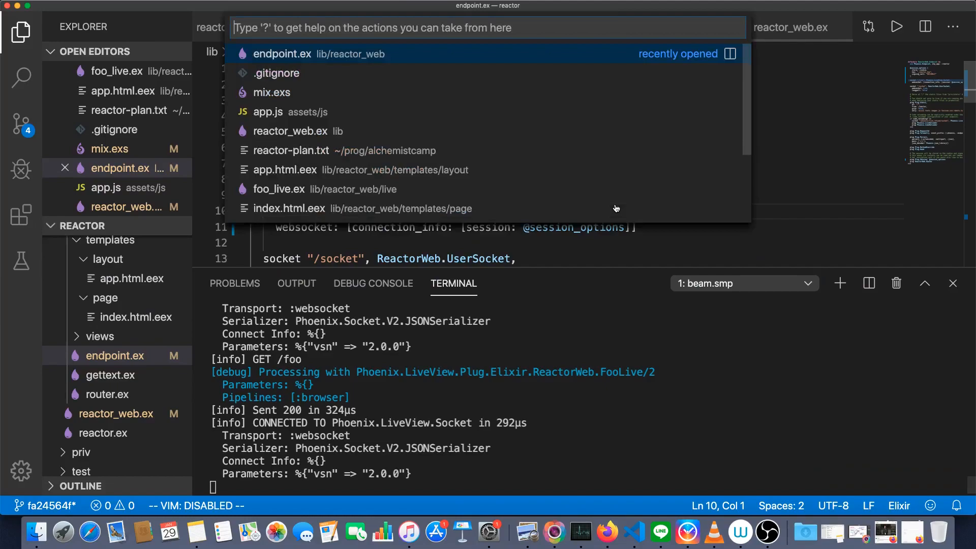
text(app)
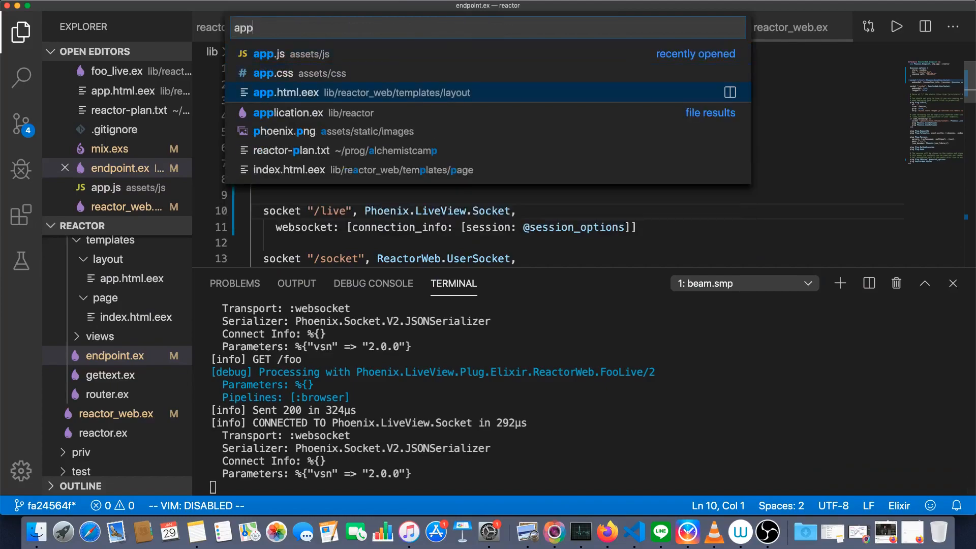
click(287, 92)
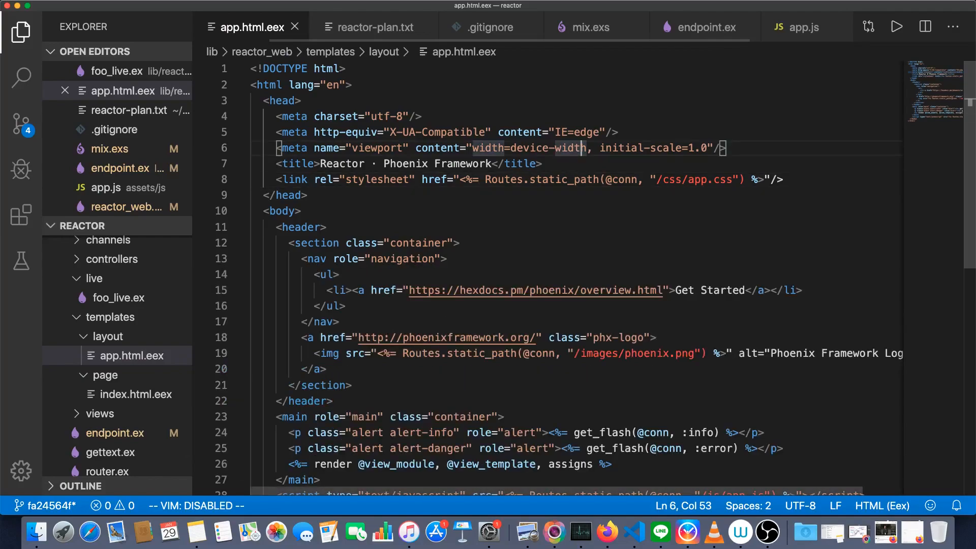
Add <%= csrf_meta_tag() %> on a new line inside the layout's <head>
key(enter)
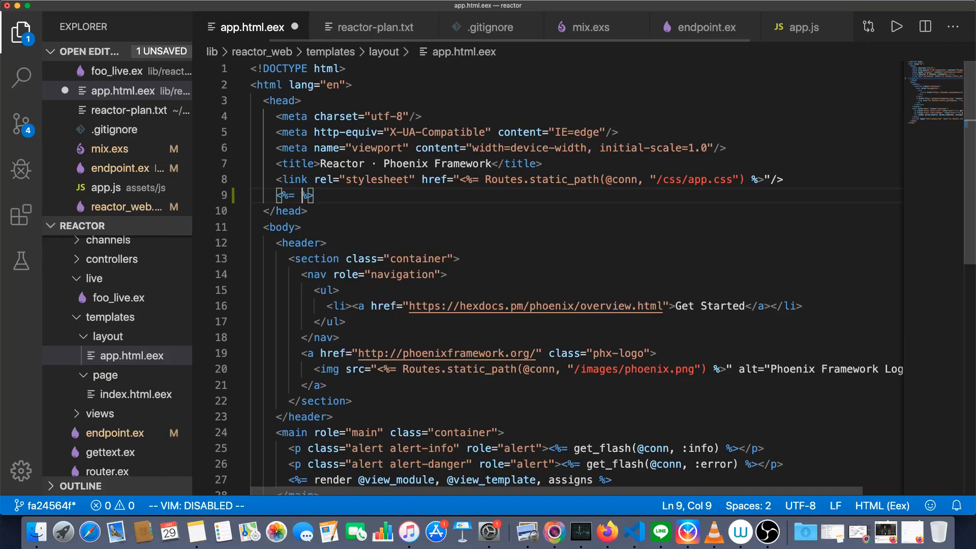
text(csrf)
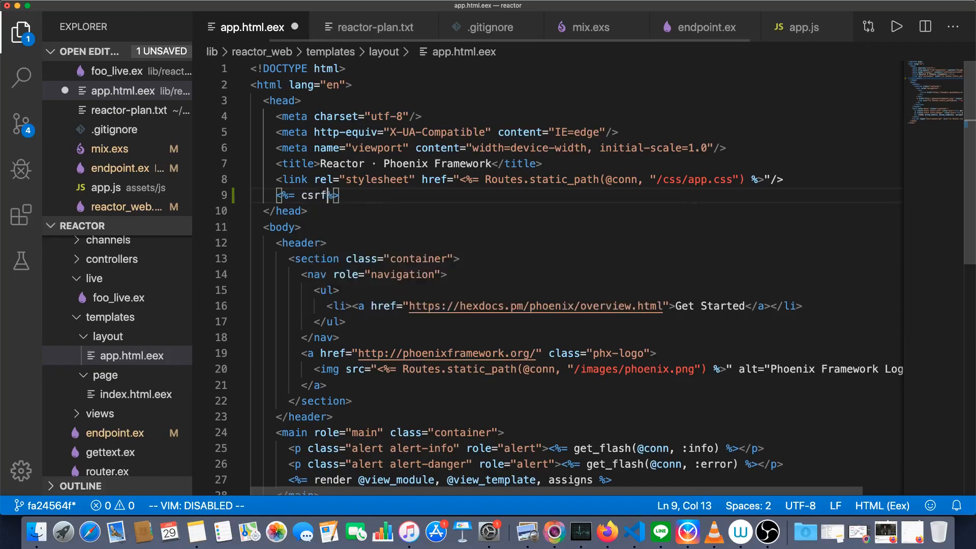
text(_meta_ta)
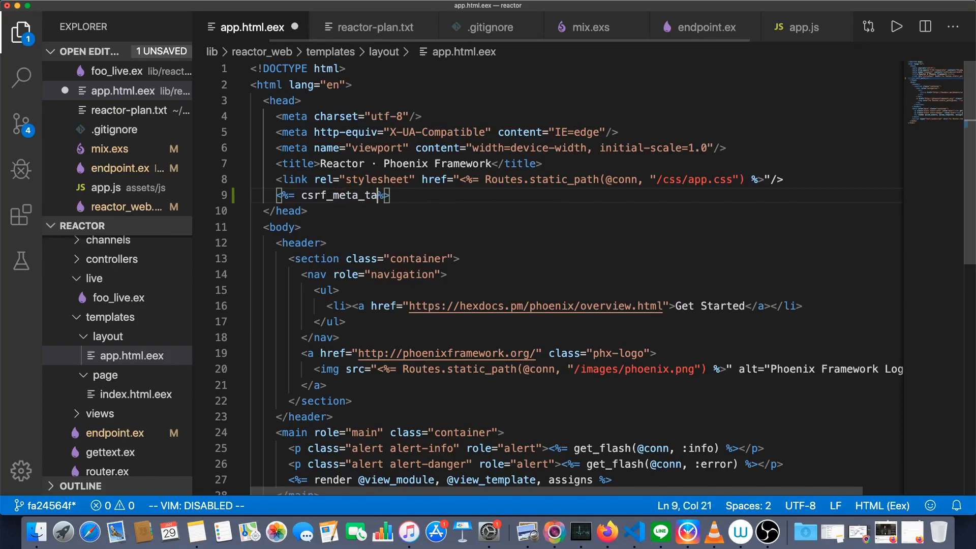
text(g())
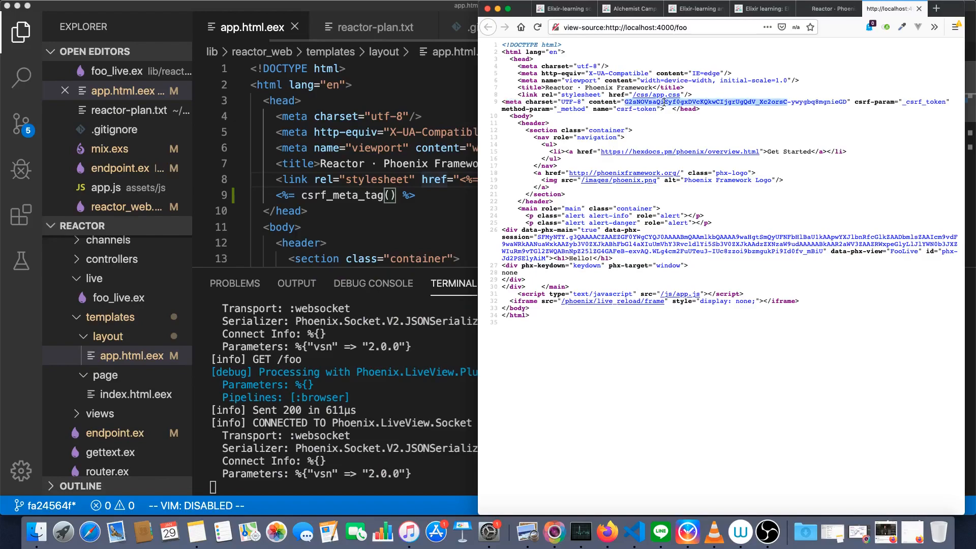
Highlight the _csrf_token parameter name in Firefox's view-source of /foo
double_click(922, 102)
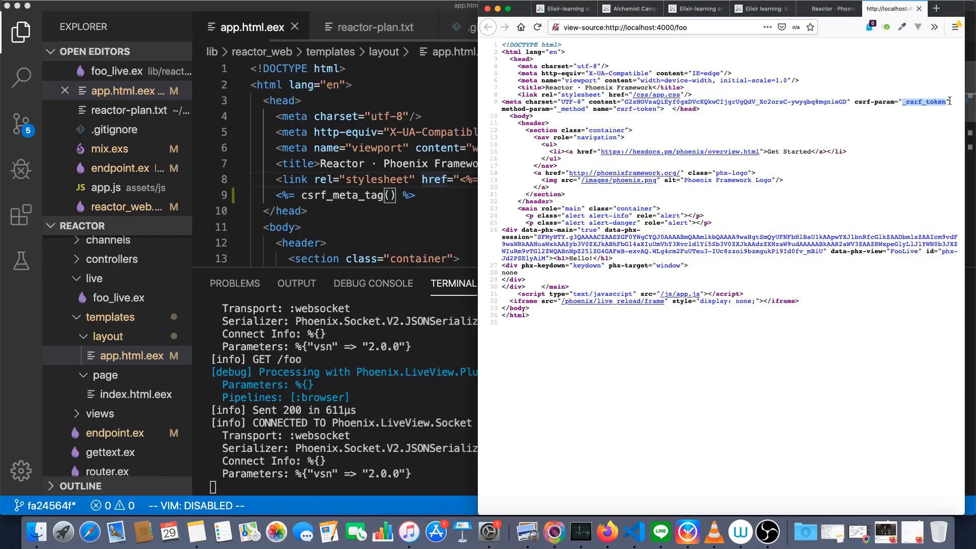
mouse_move(590, 110)
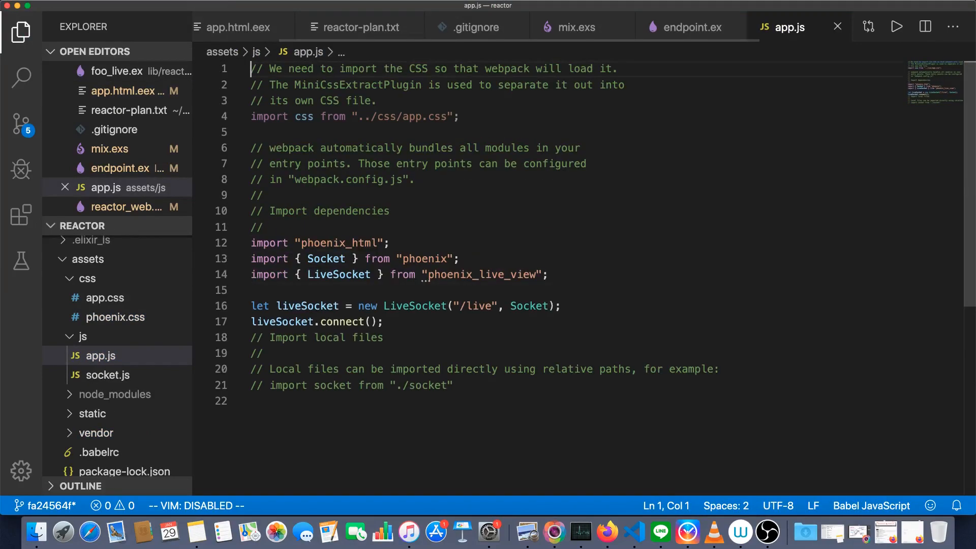
Declare csrfToken from document.querySelector("meta[name='csrf-token']").getAttribute("content") above the liveSocket setup
click(255, 290)
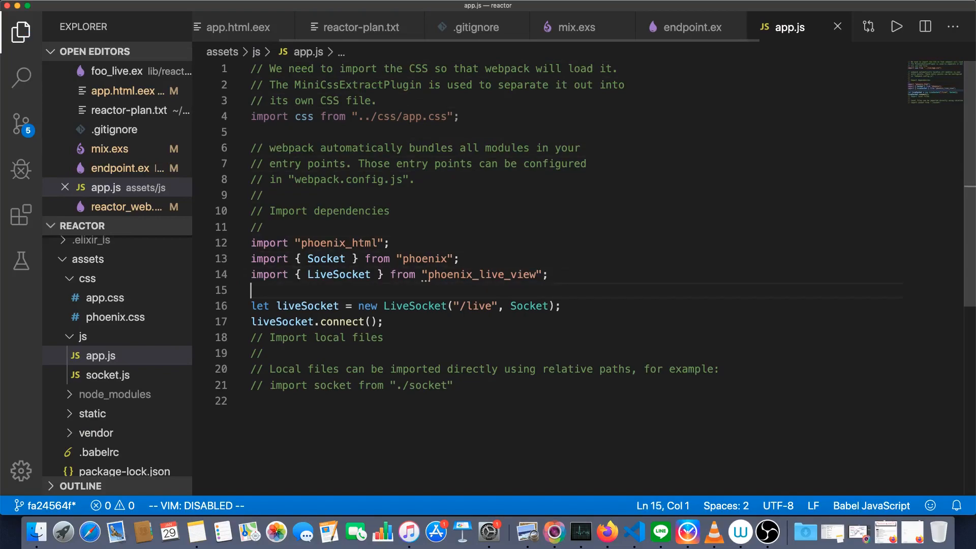
text(let)
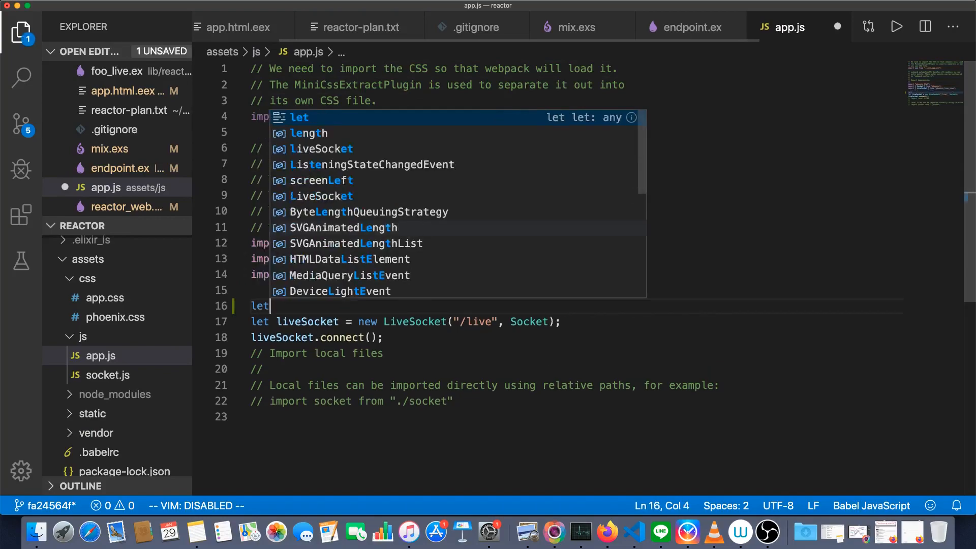
text(c)
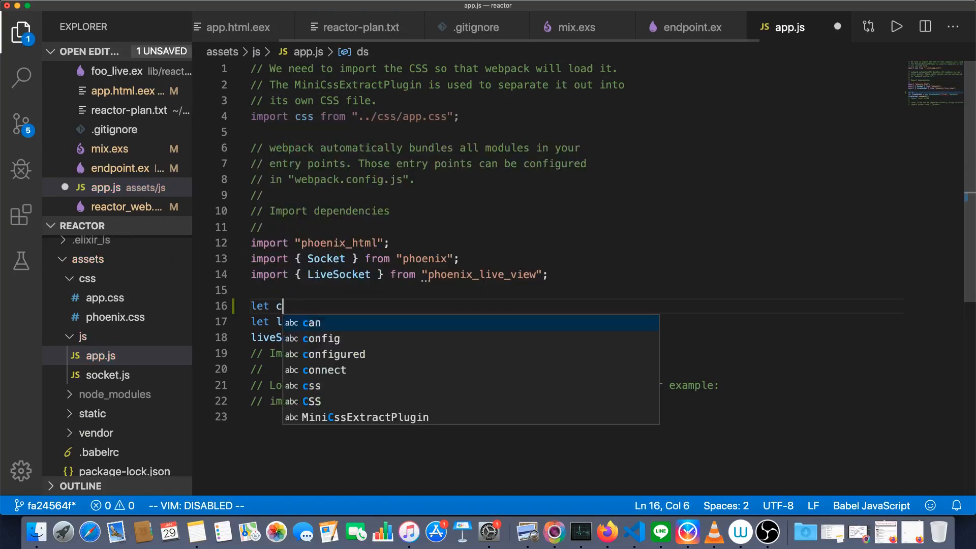
text(srfT)
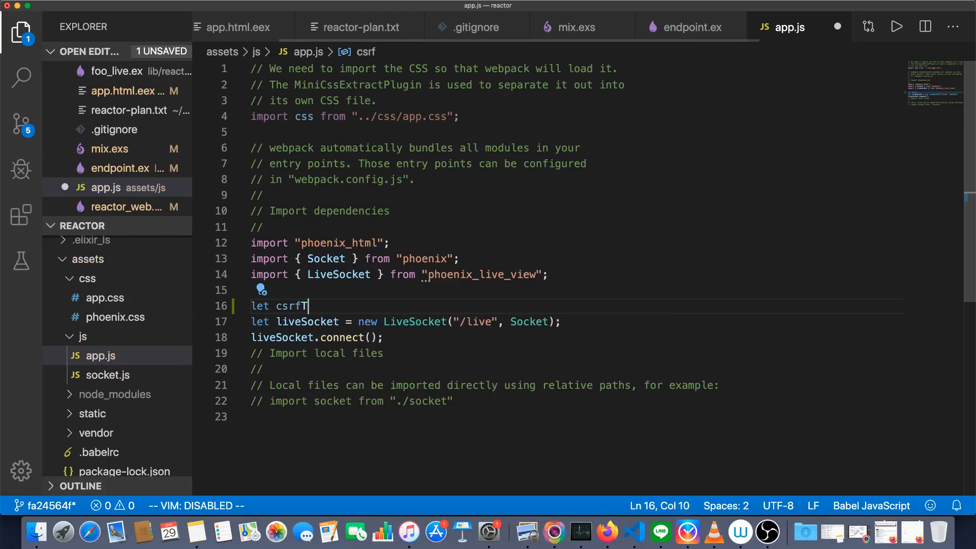
text(oken = docu)
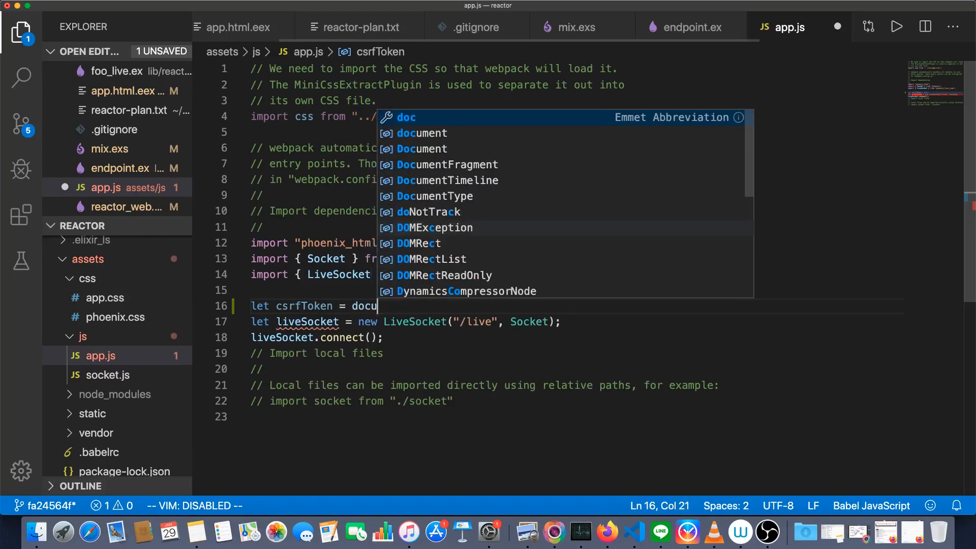
text(ment.querySelector)
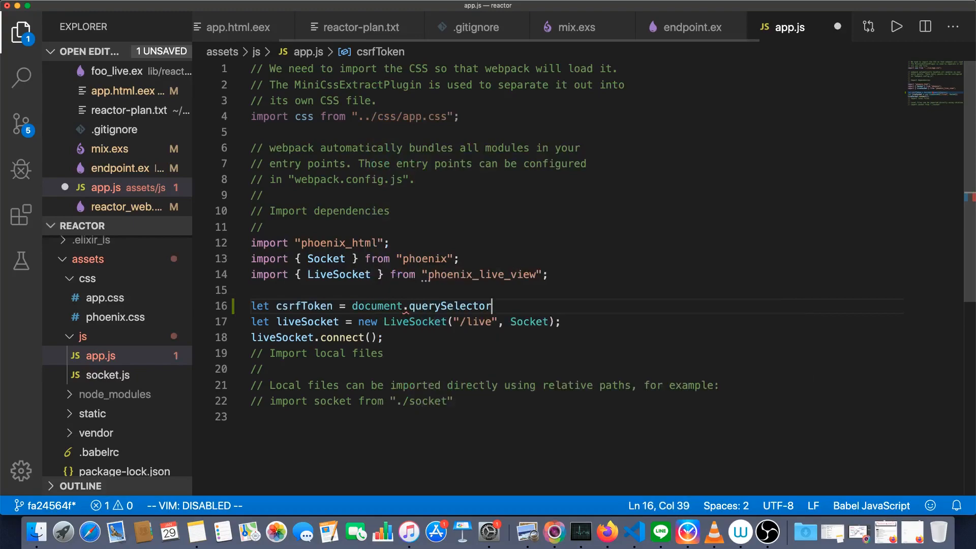
text((""))
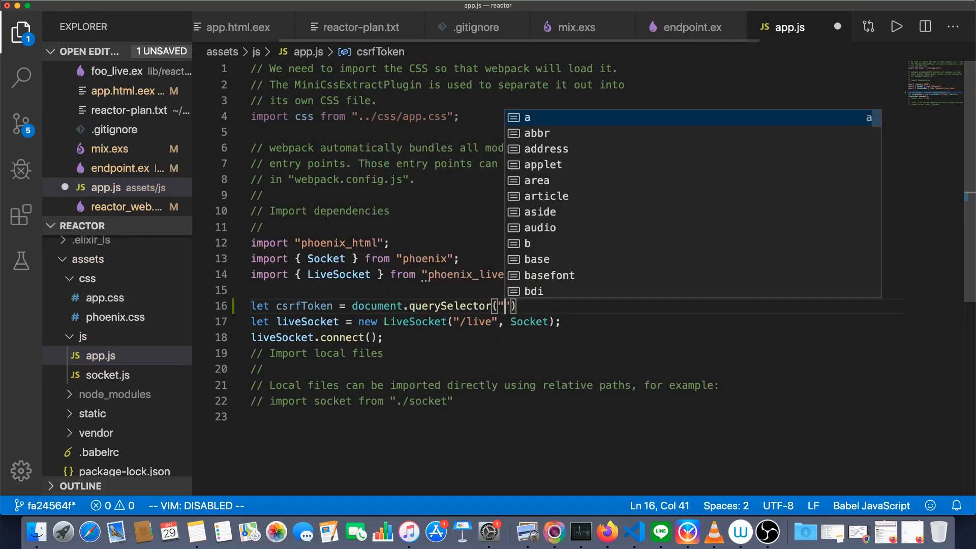
text(meta)
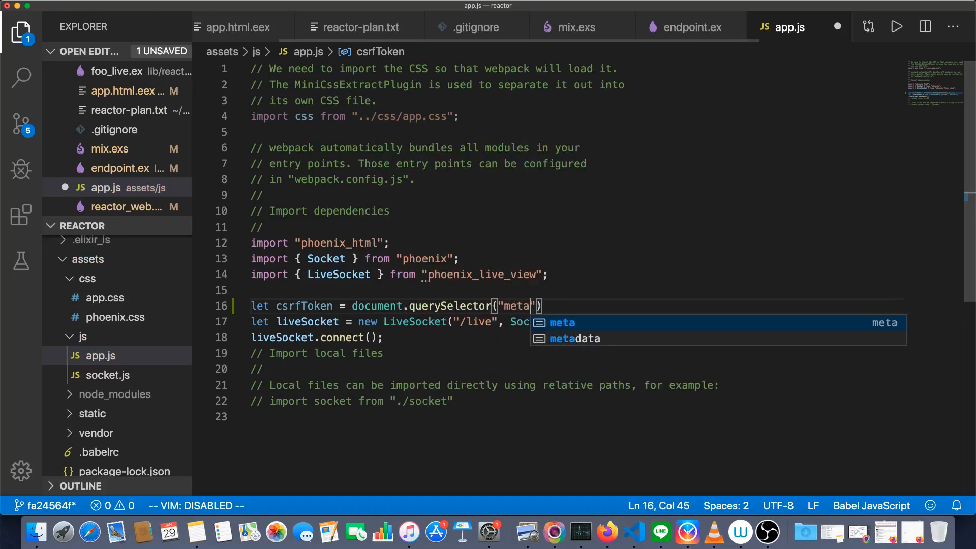
text([name=)
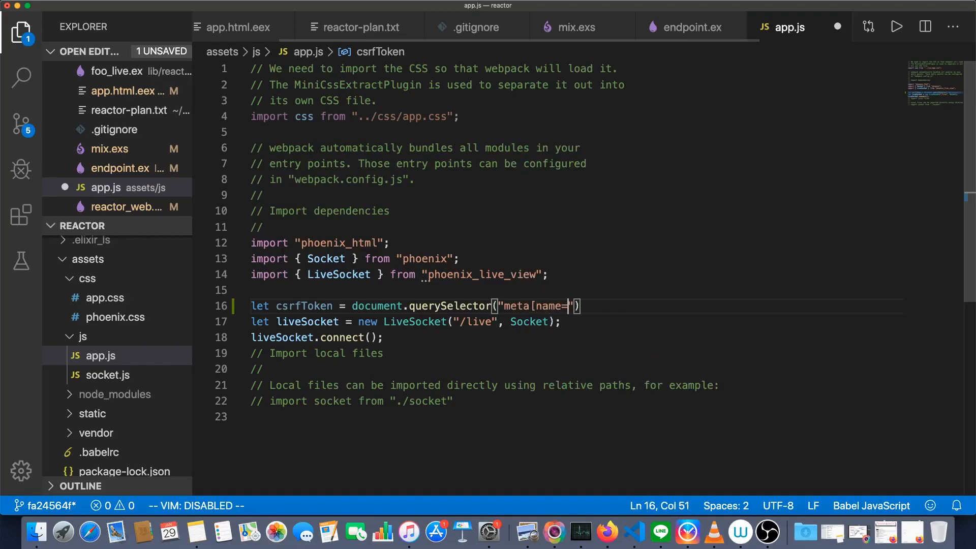
text(')
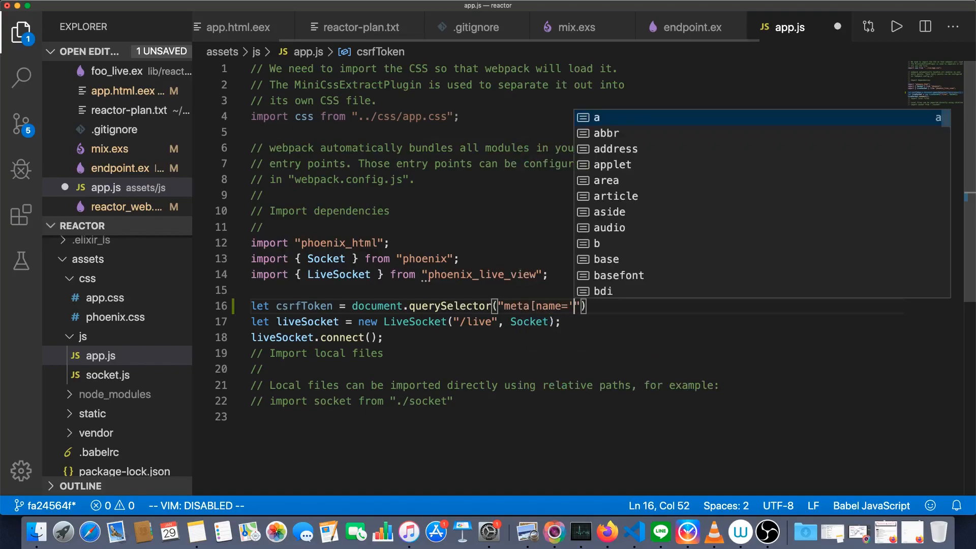
text(csrf-)
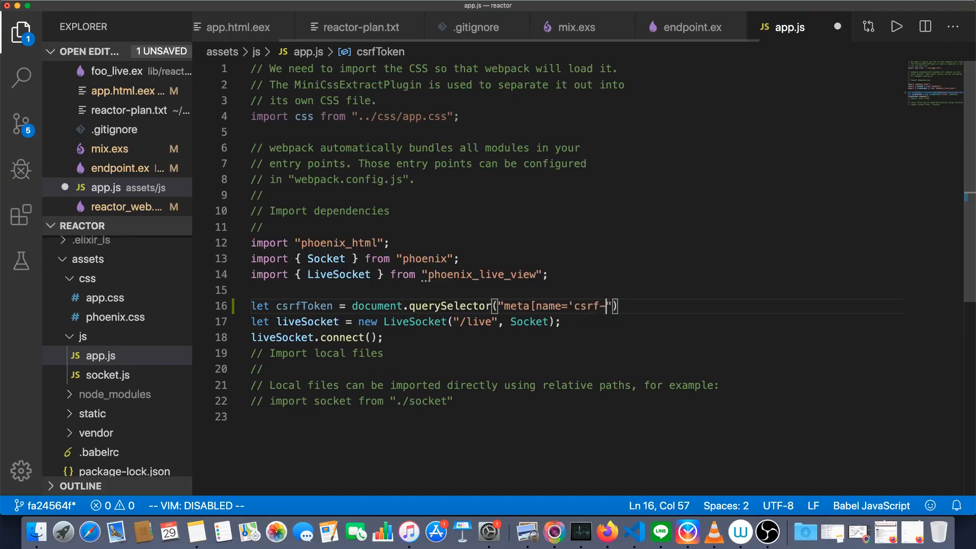
text(token)
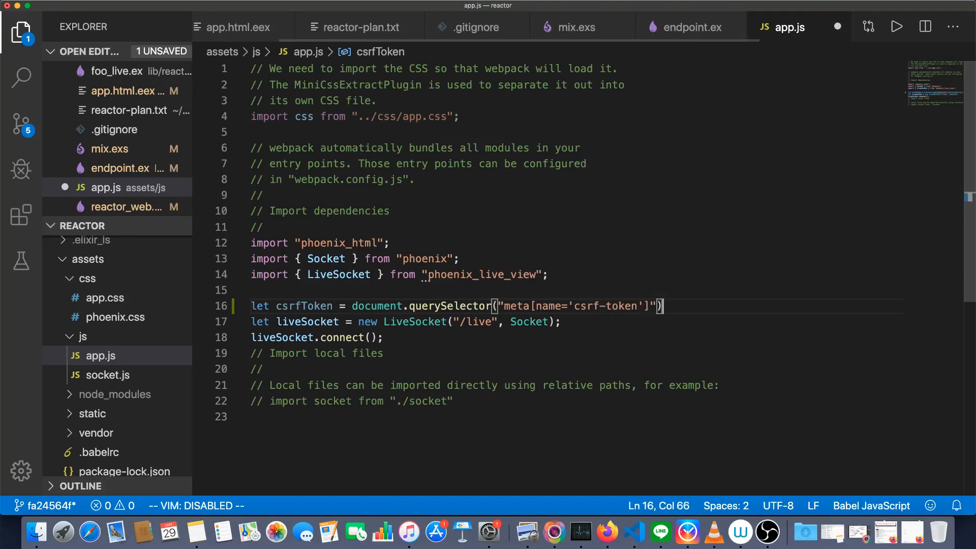
text(.)
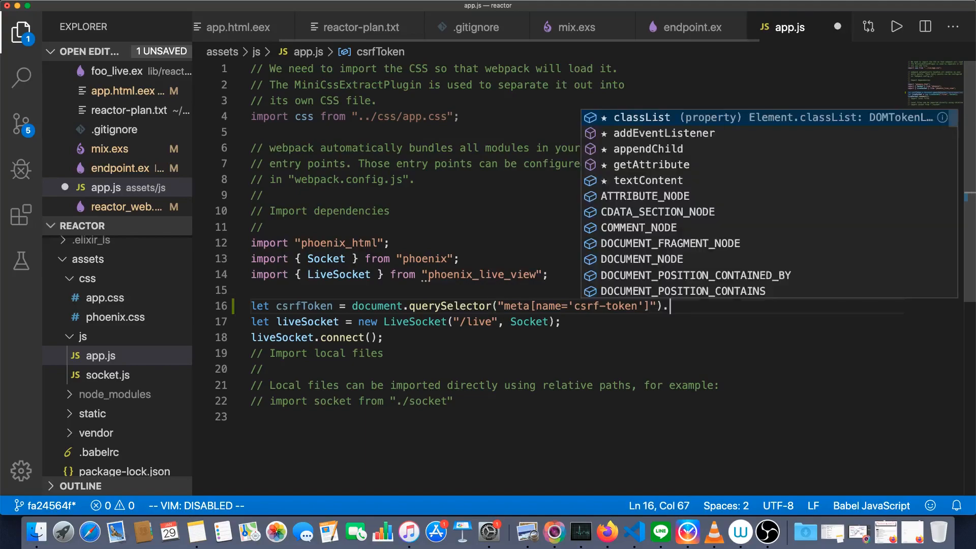
text(getAttribute)
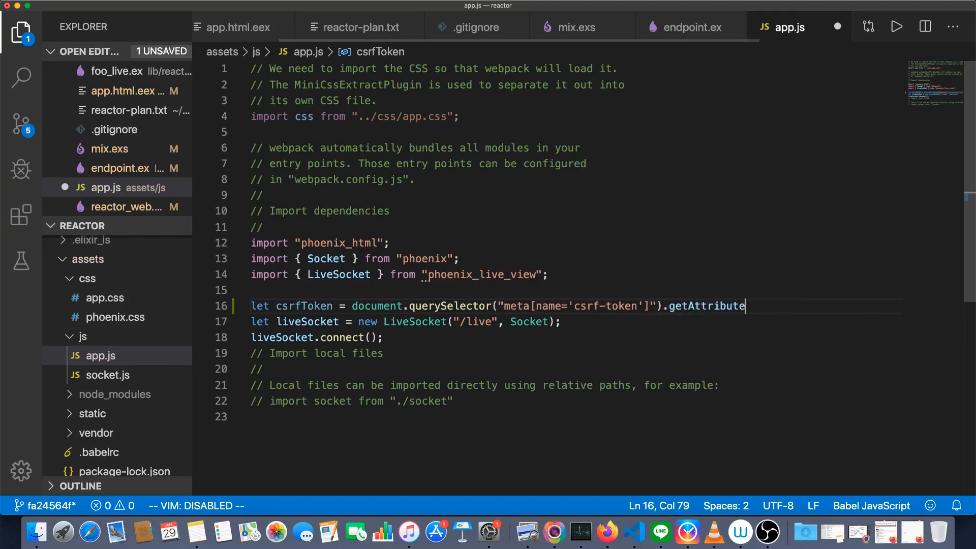
text(())
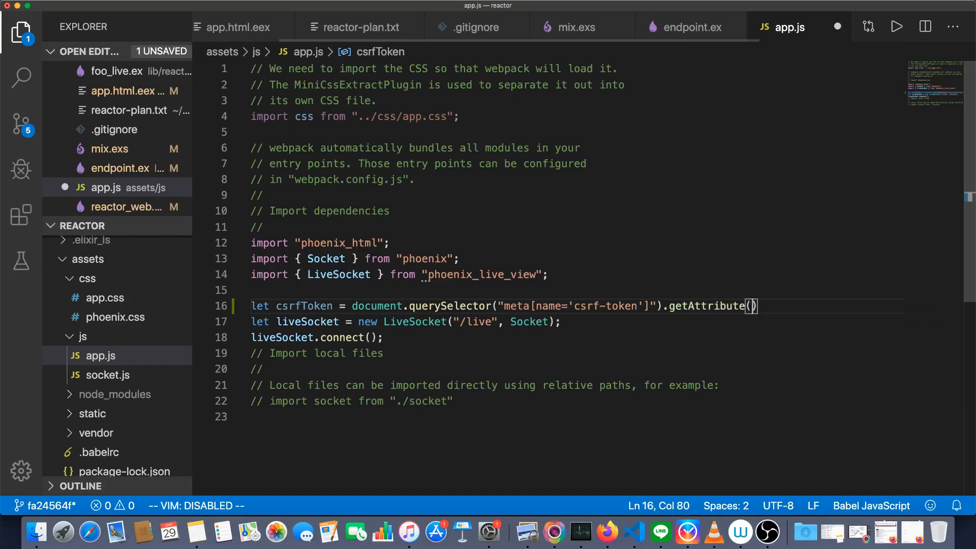
text("content")
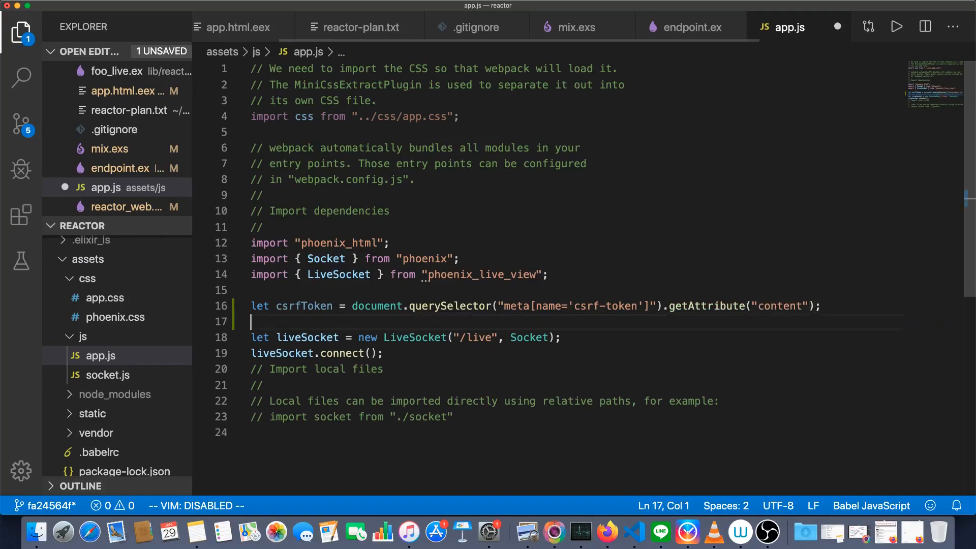
Assign window.csrfToken = csrfToken and reference csrfToken in app.js
text(windo)
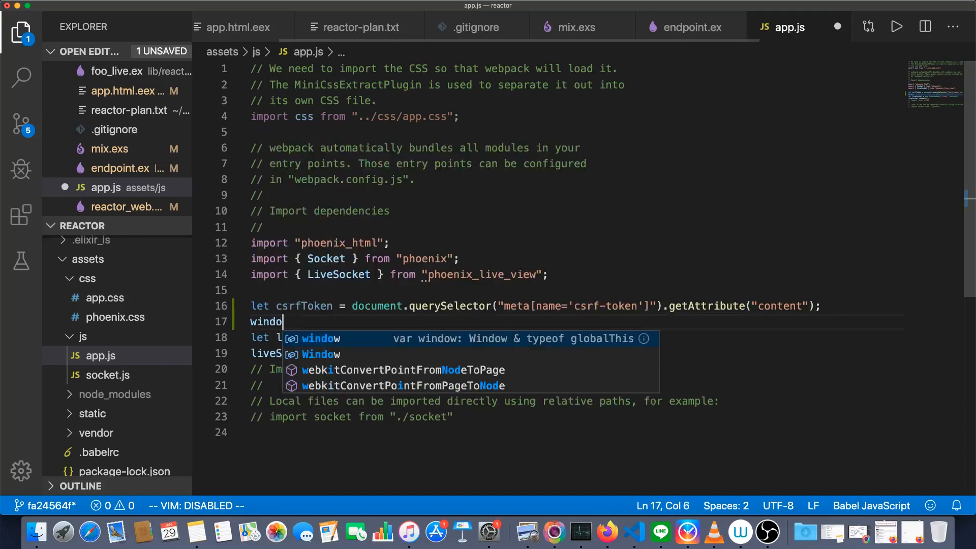
text(w.cs)
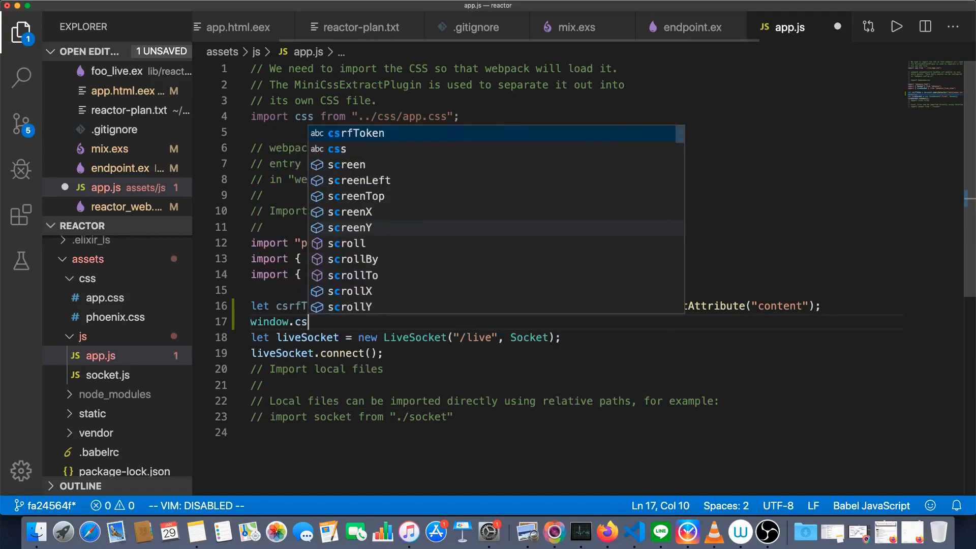
text(rfTo)
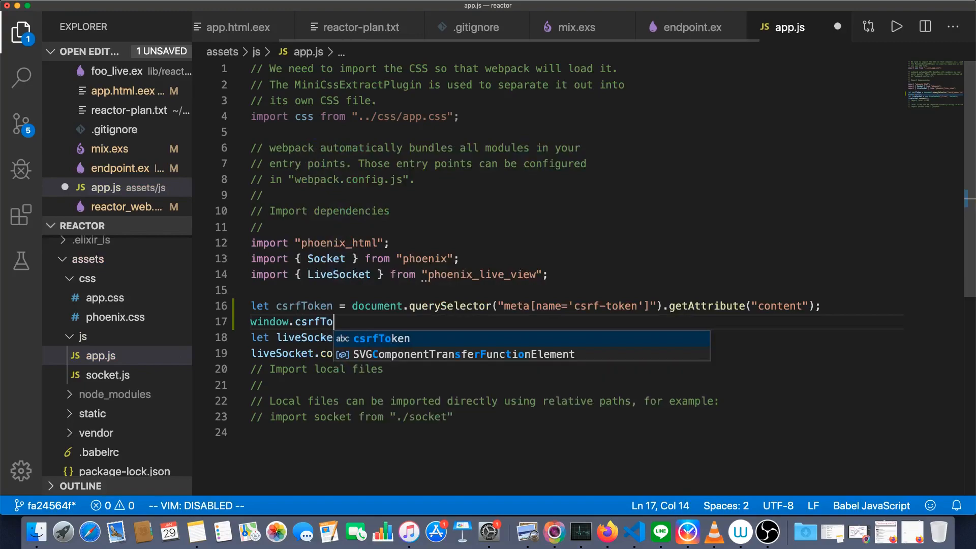
text(ken = s)
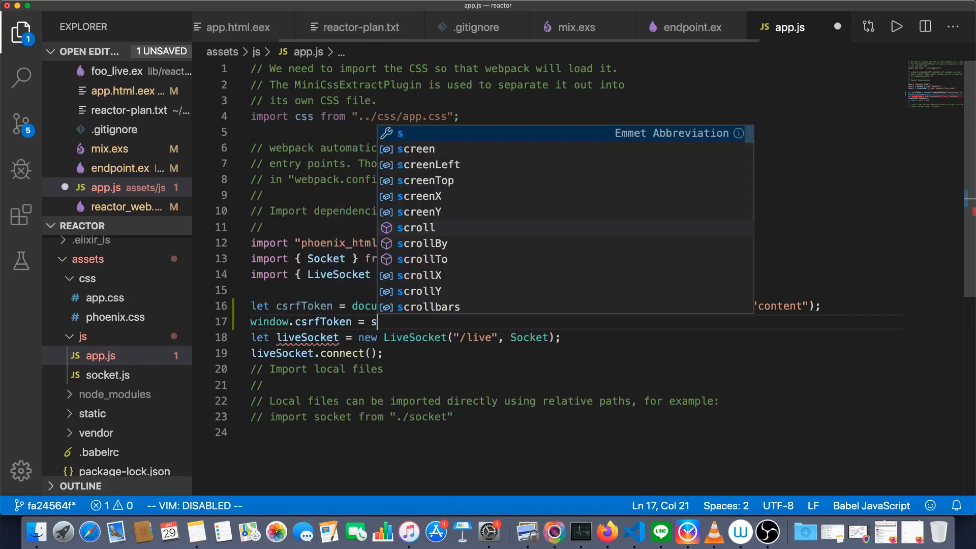
text(csrfToken;)
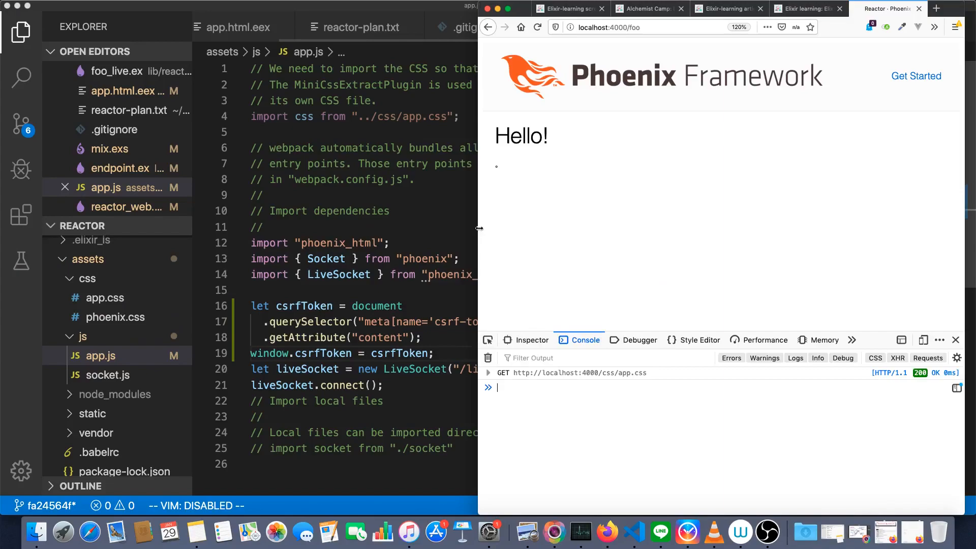
text(csrfToken)
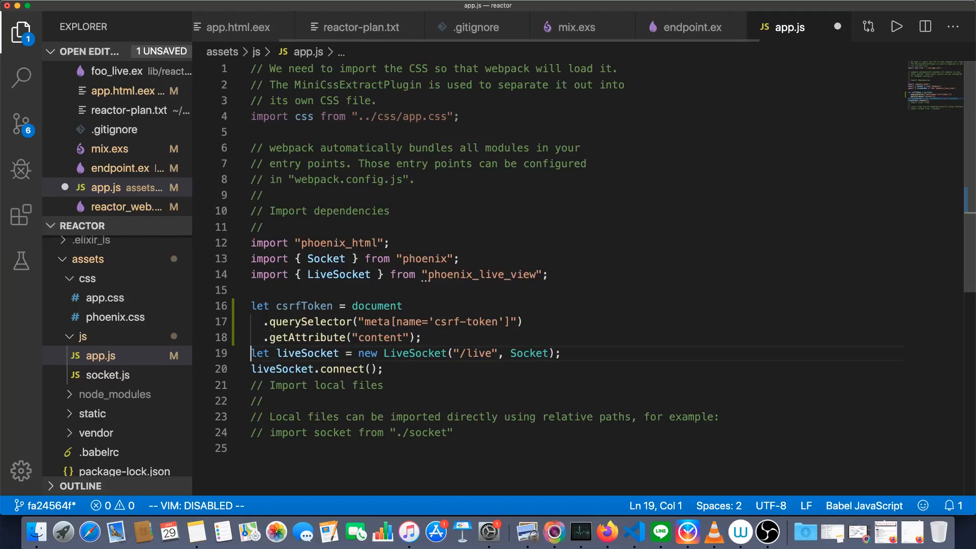
Pass { params: {_csrf_token: csrfToken} } as options to new LiveSocket in app.js
double_click(528, 353)
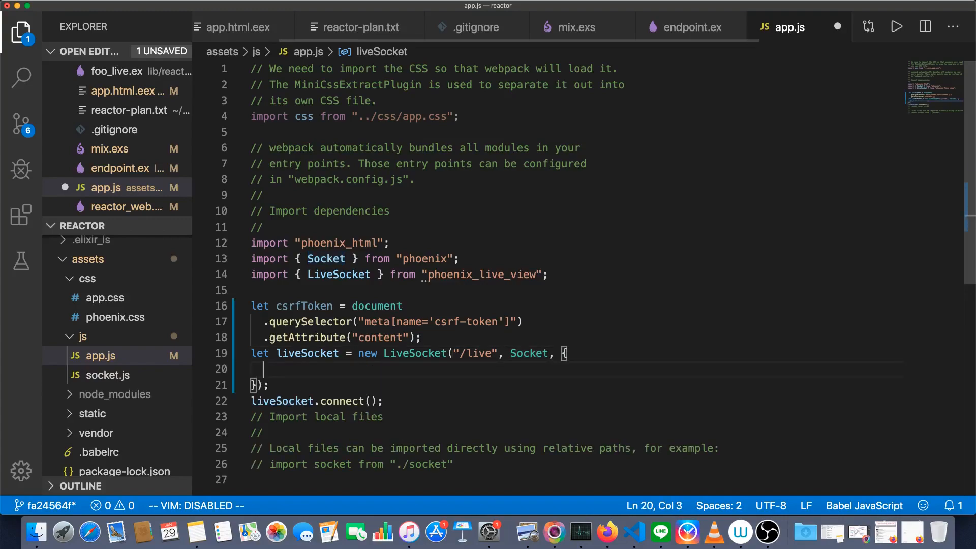
text(params: {)
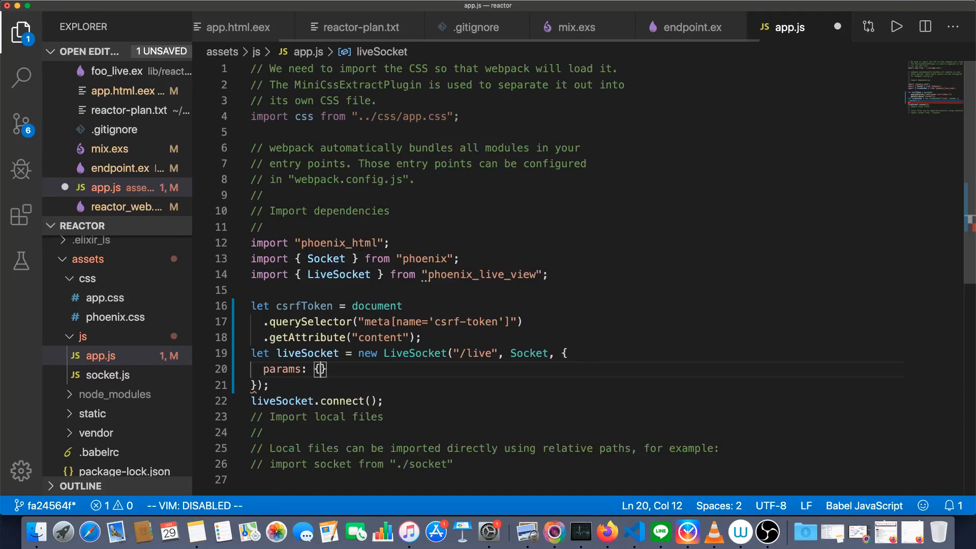
text(csr)
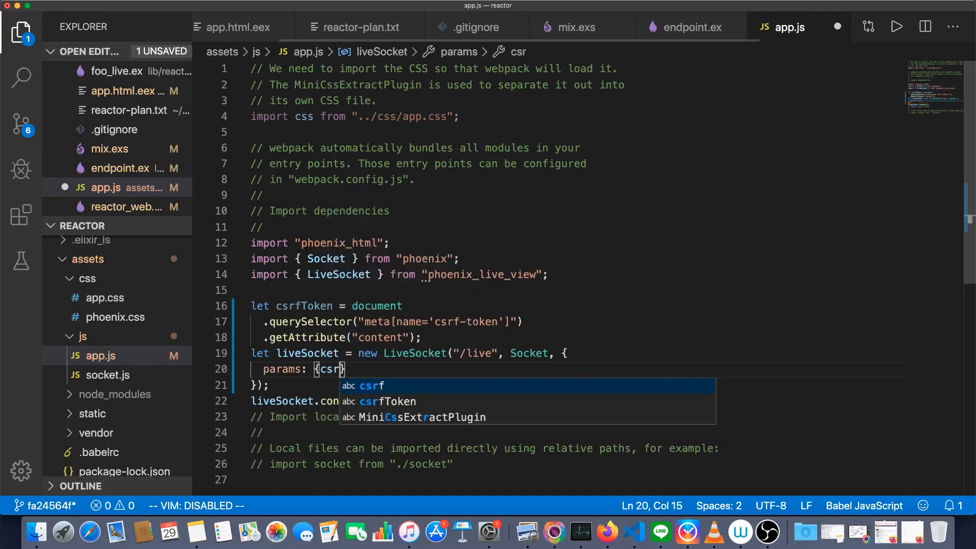
key(Backspace)
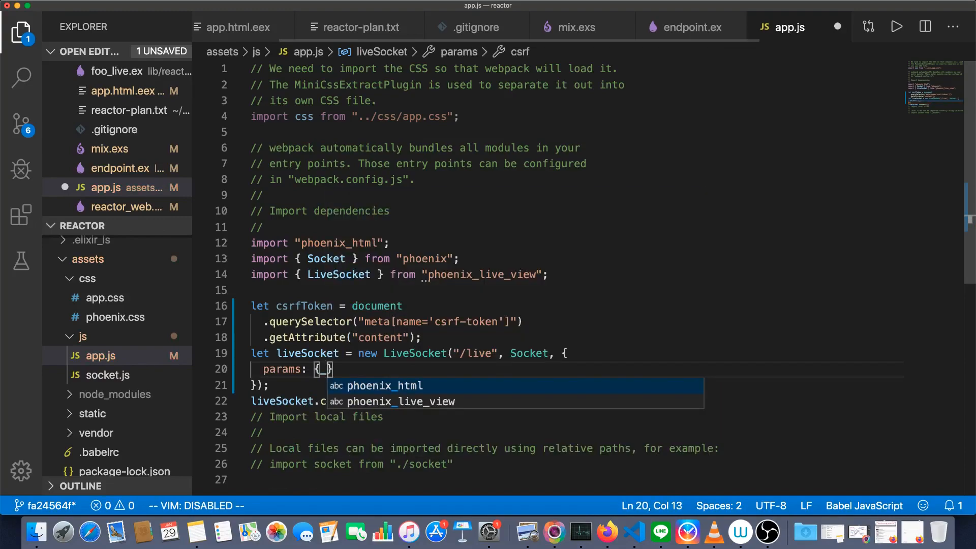
text(_csrf_)
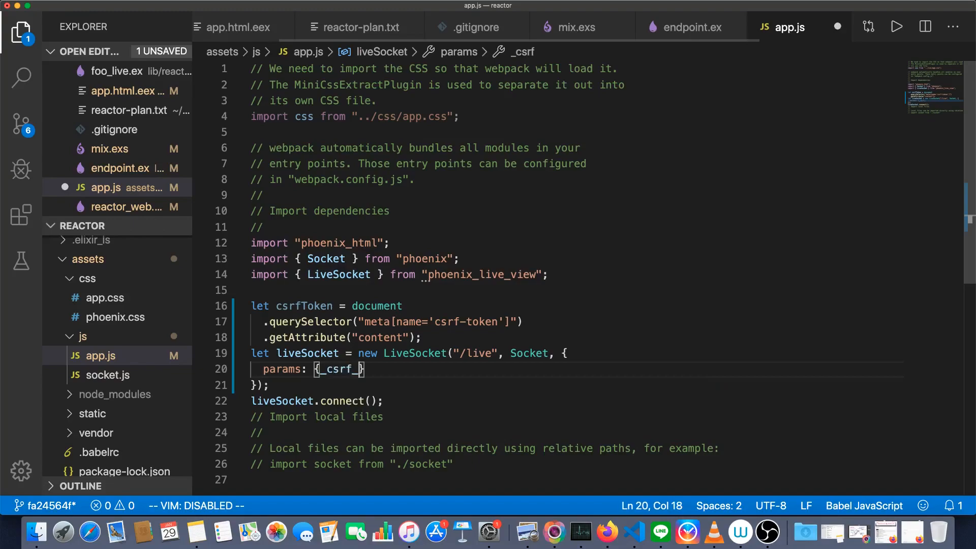
text(token: cs)
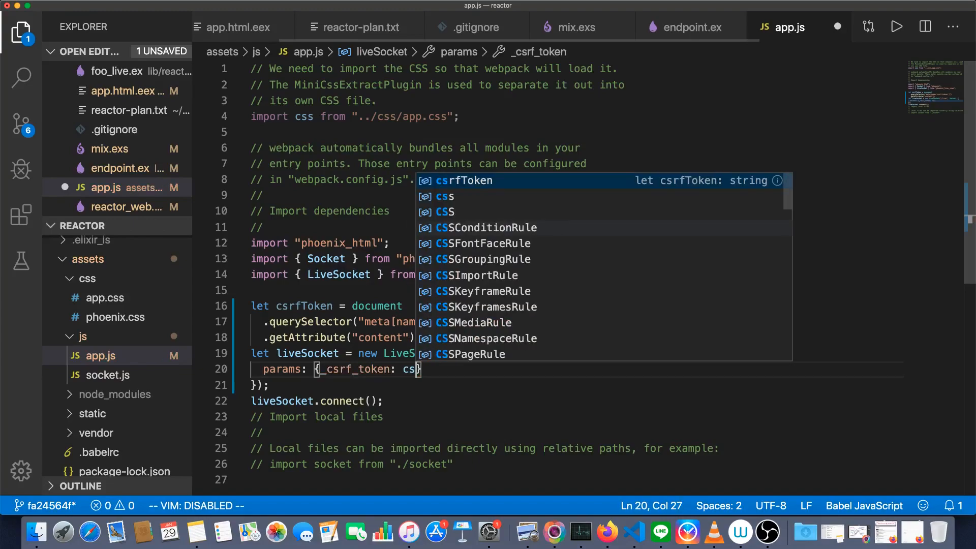
key(Tab)
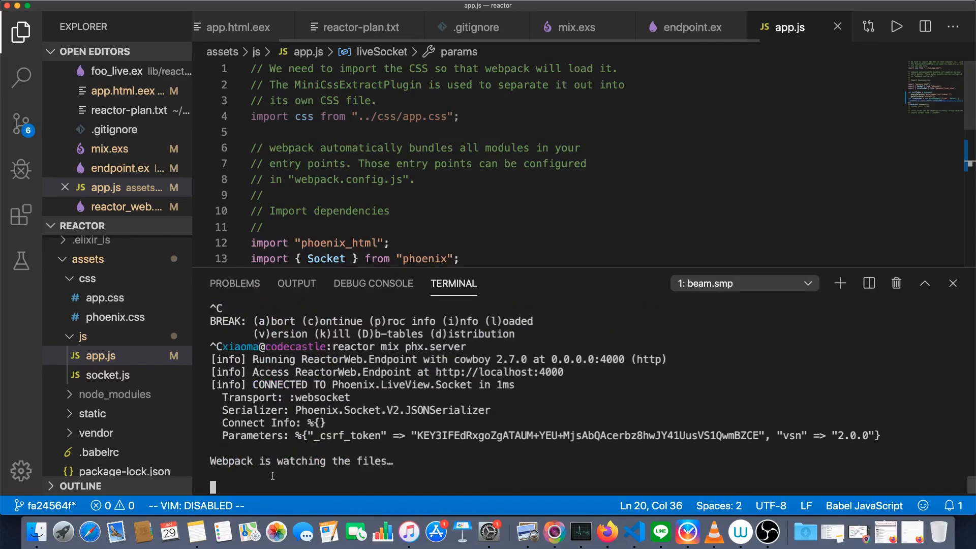
Switch to endpoint.ex, highlight the CSRF token in the connection log, and bring up the file finder
click(689, 27)
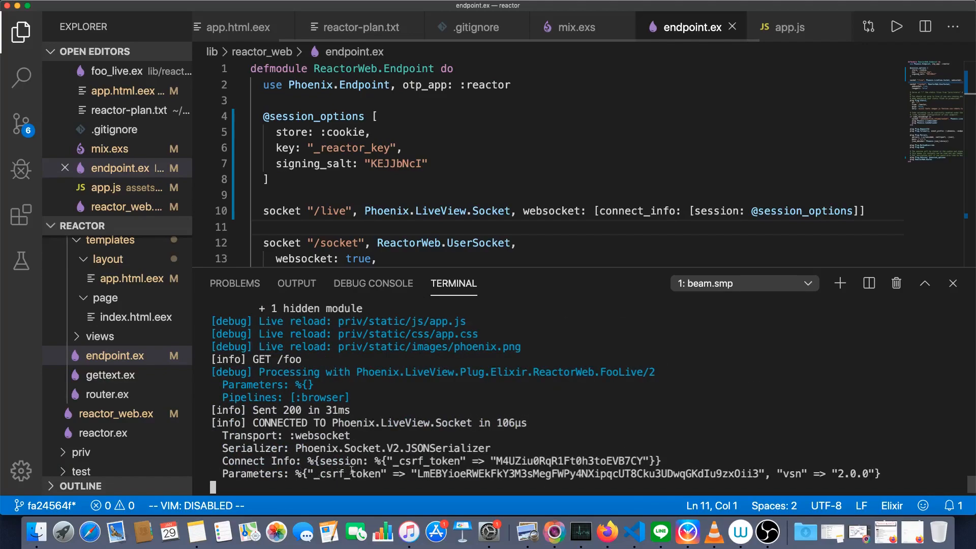
double_click(426, 462)
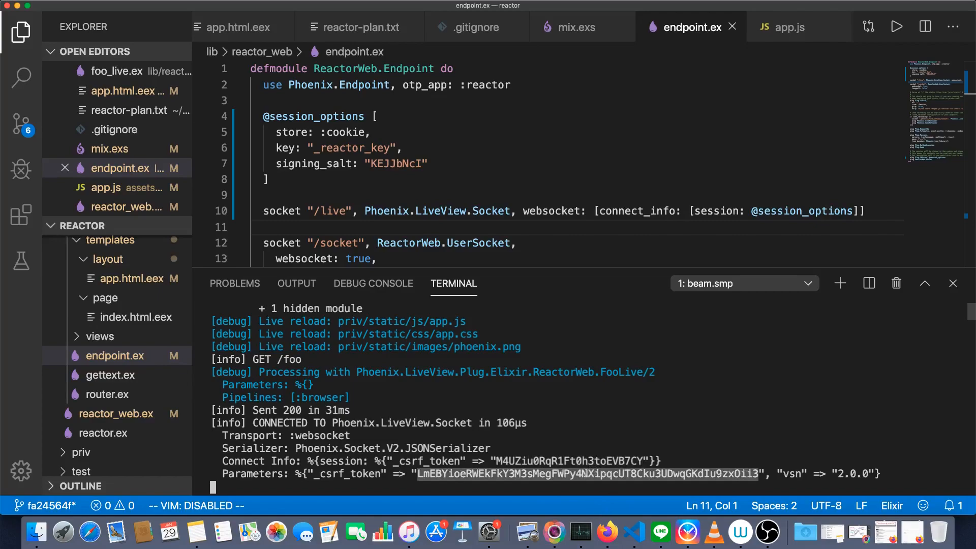
key(cmd+p)
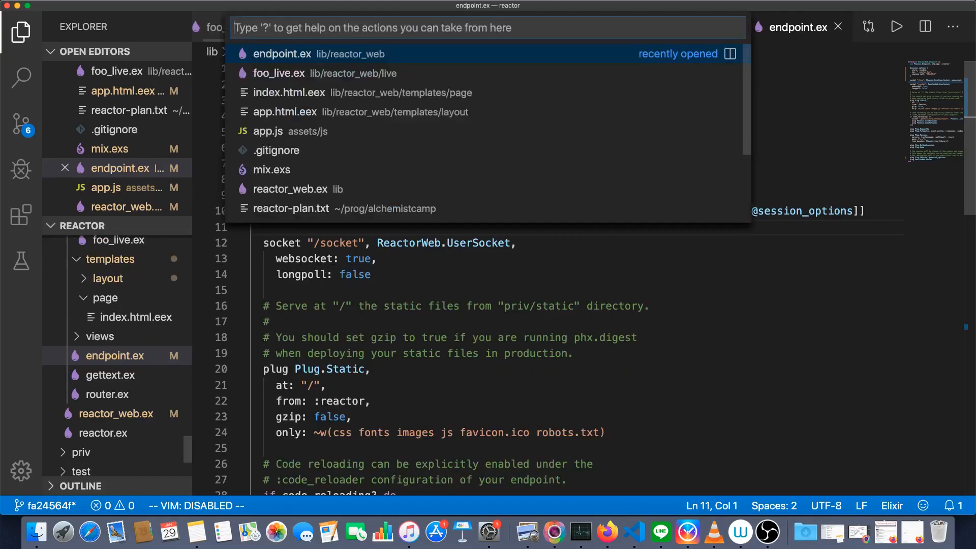
Open foo_live.ex and place the cursor after the render function, ready for a new function
text(foo)
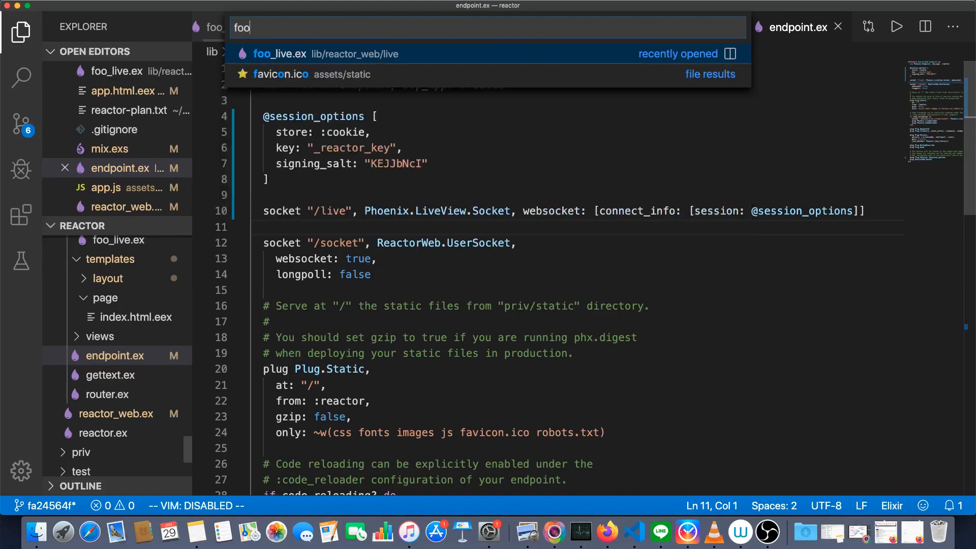
click(280, 54)
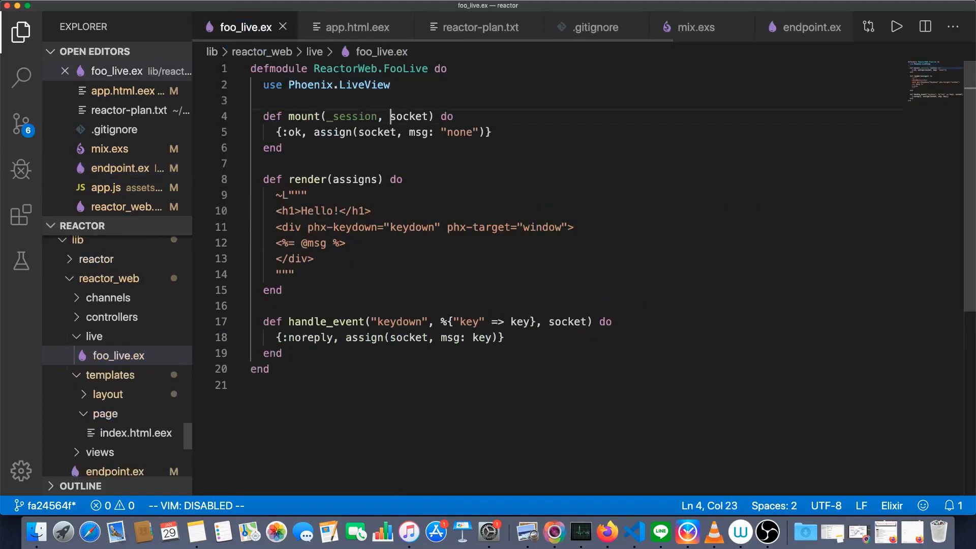
click(314, 258)
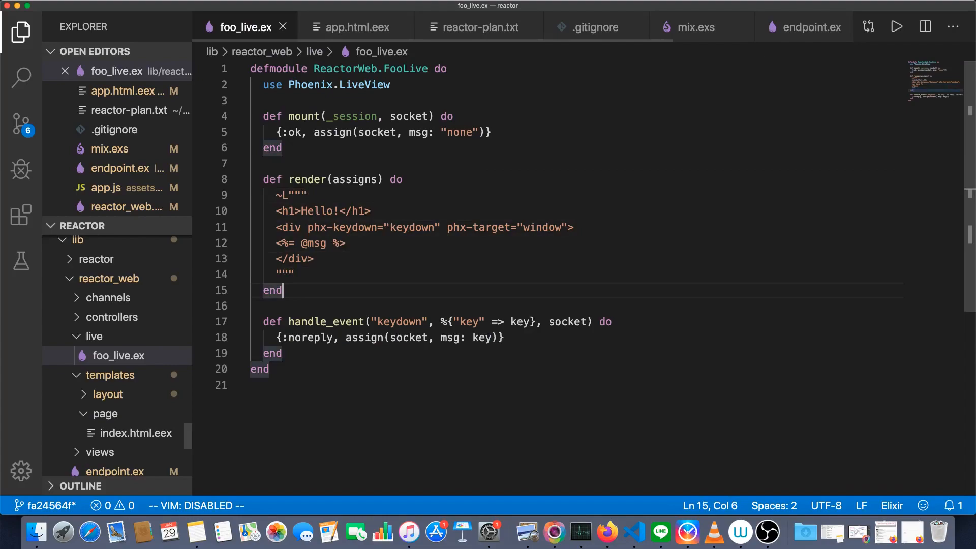
click(390, 179)
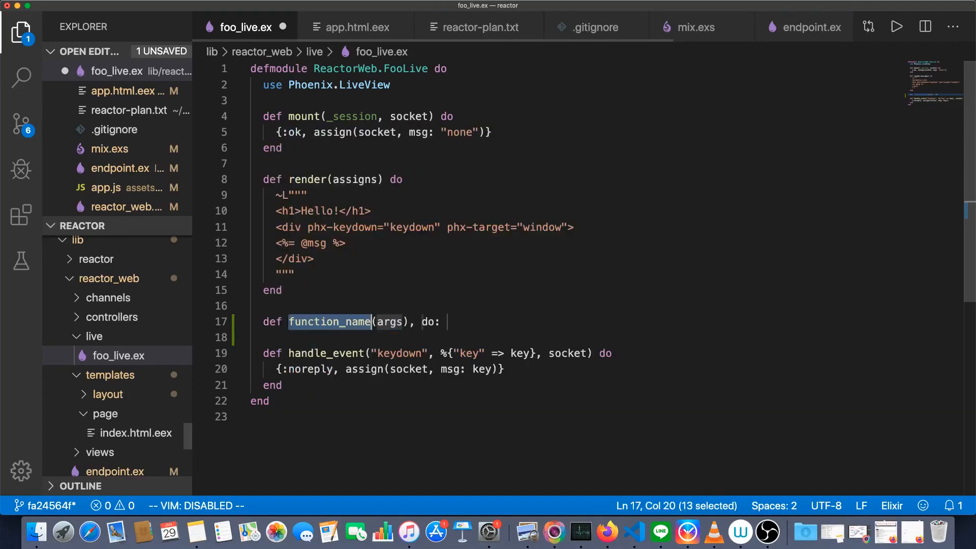
Write render(assigns) as PageView.render("foo.html", assigns) and select the old inline render block
text(render)
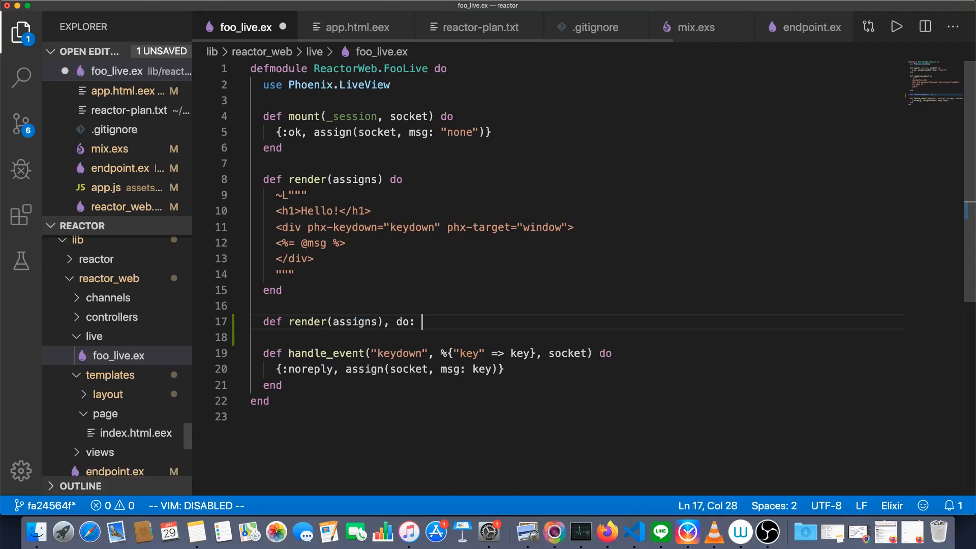
text(Pag)
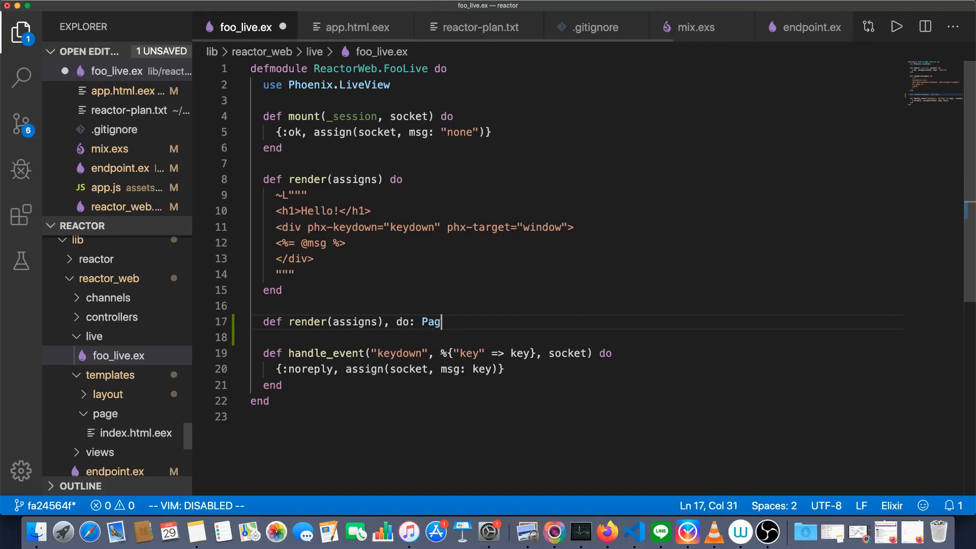
text(eView.render("ind)
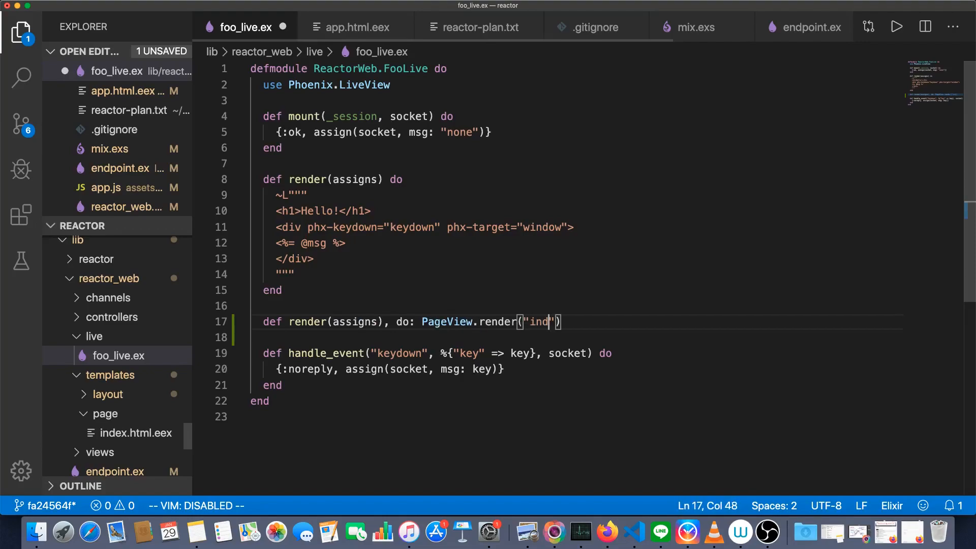
key(Backspace)
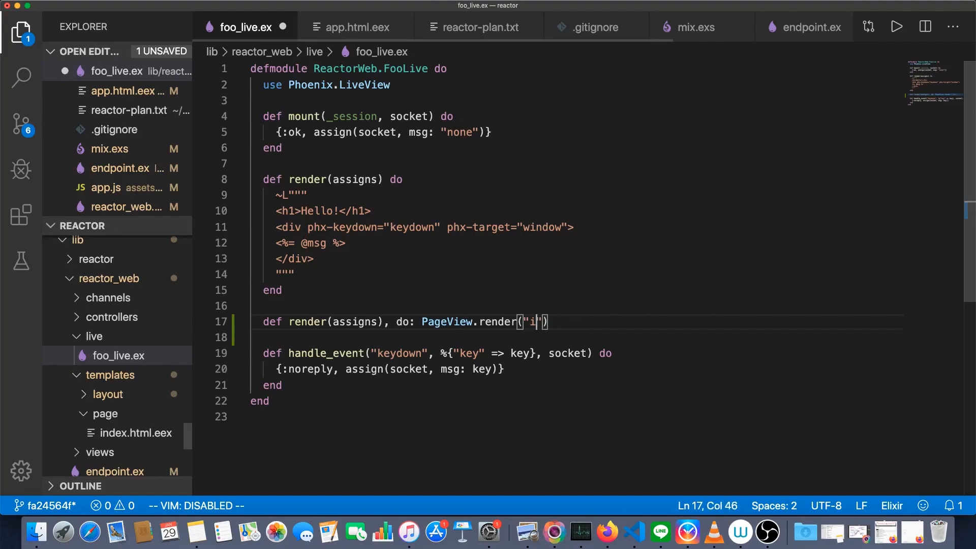
text(oo.html)
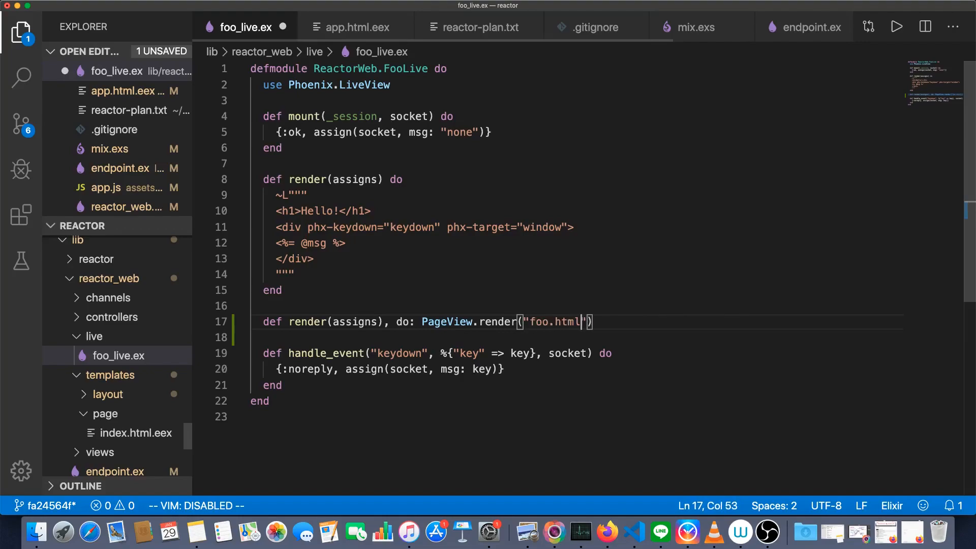
text(, a)
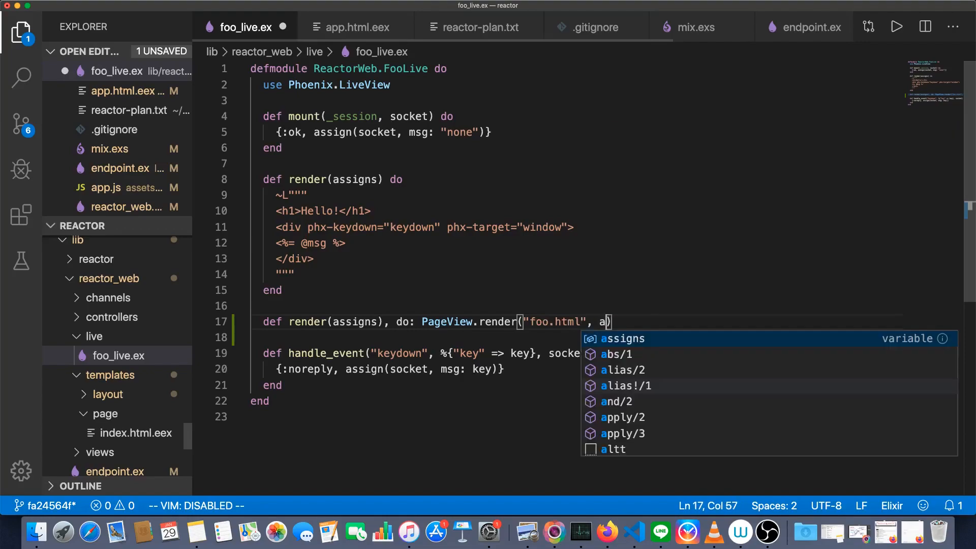
key(Tab)
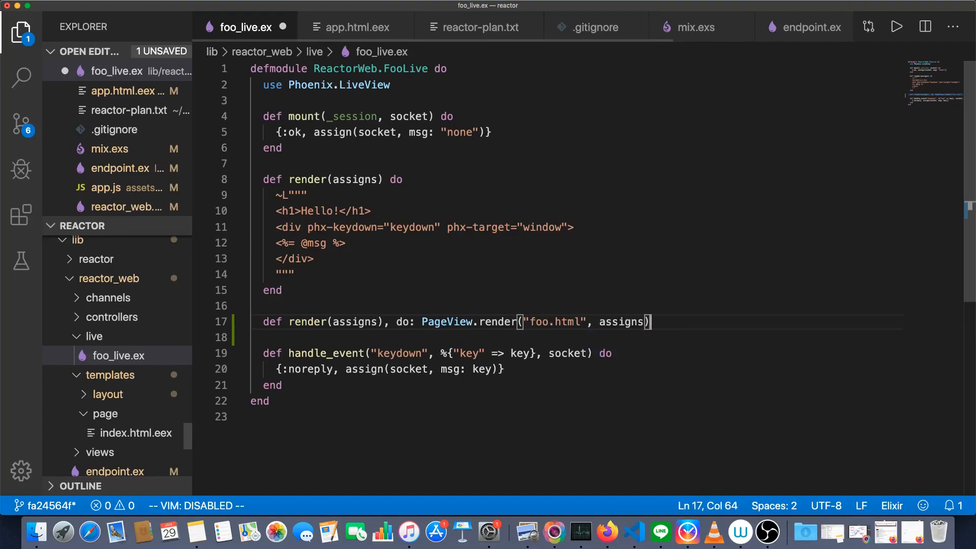
drag(308, 195, 296, 272)
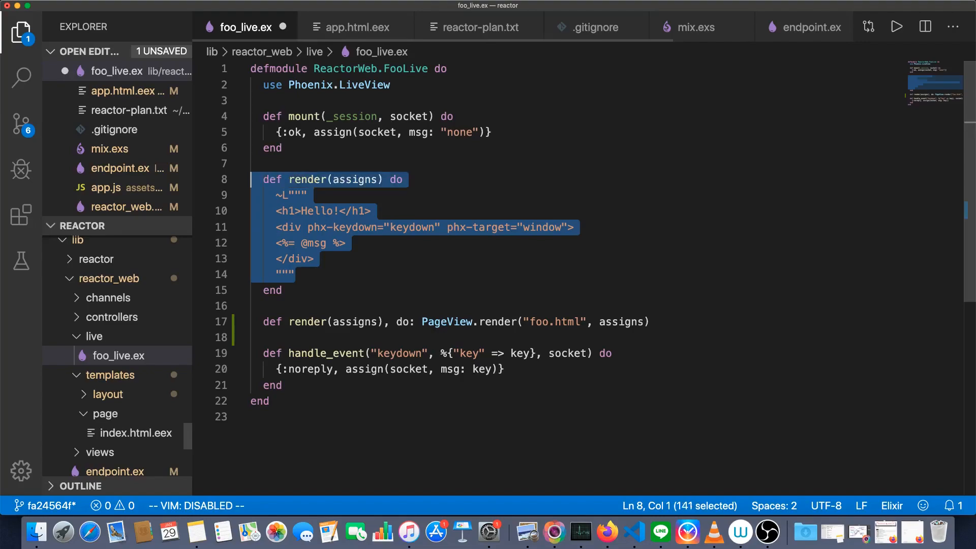
Comment out the old ~L inline render and view the index.html.eex page template
key(cmd+/)
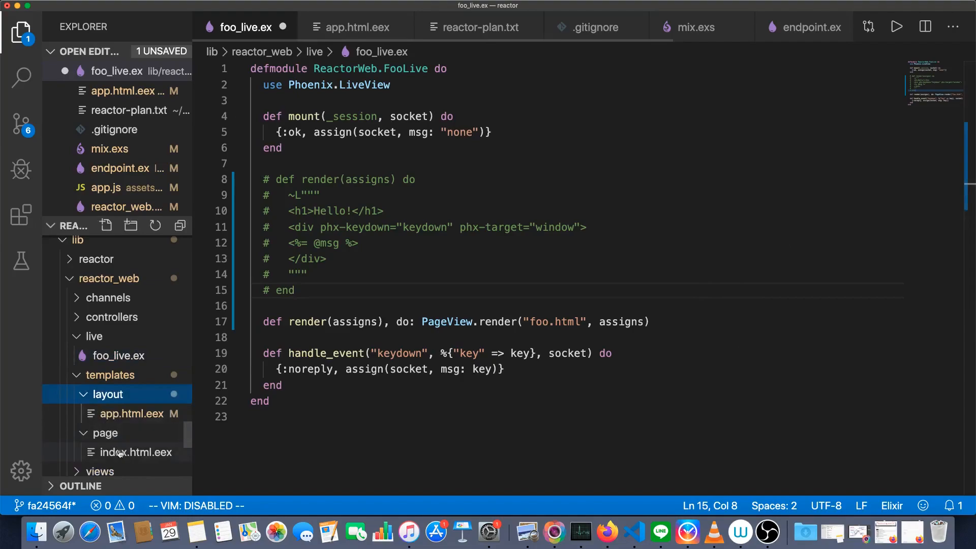
click(106, 395)
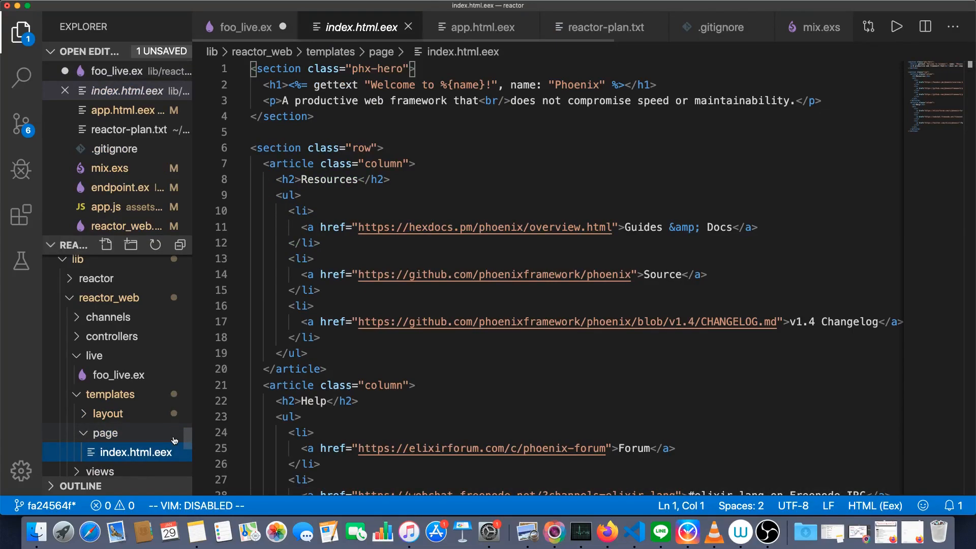
Create foo.html.leex under templates/page with the Hello heading and keydown div, then return to foo_live.ex
click(106, 244)
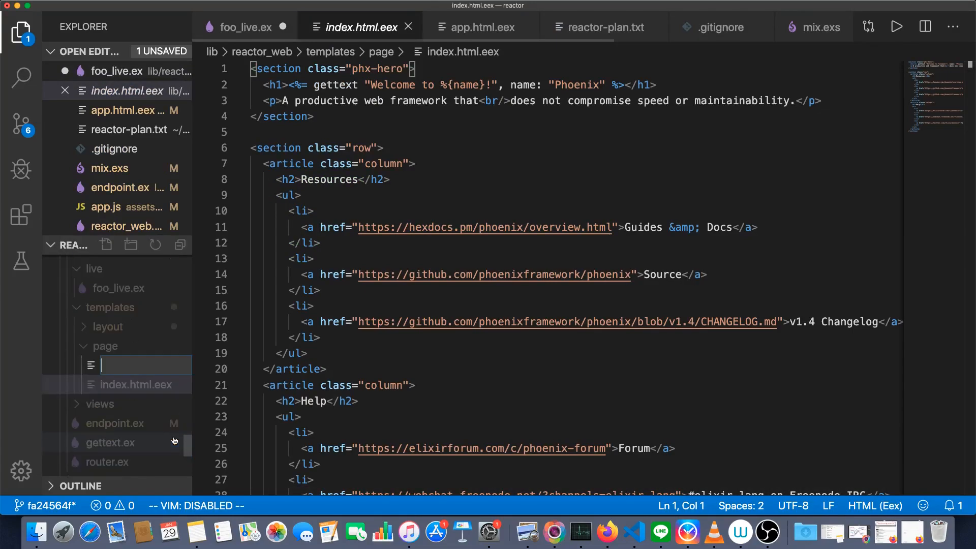
text(foo.html.)
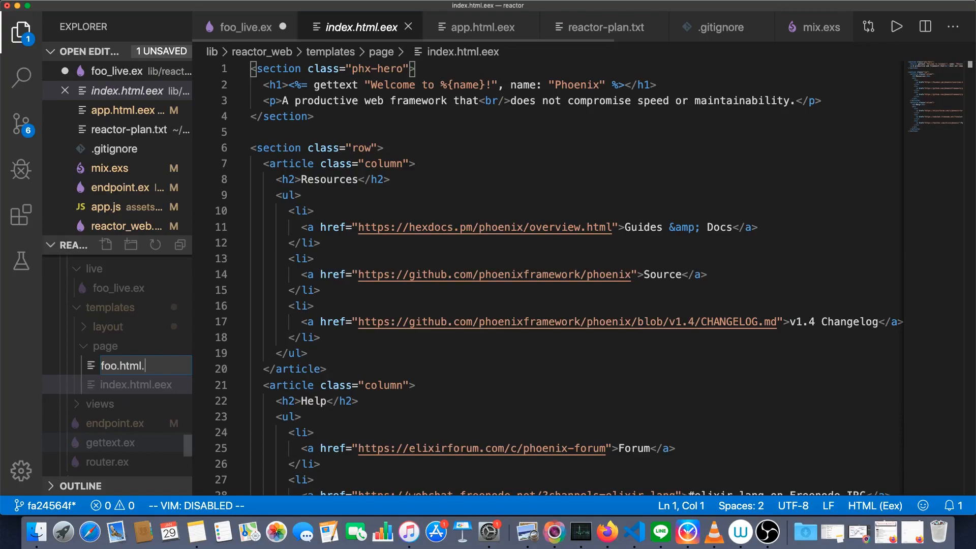
text(eex)
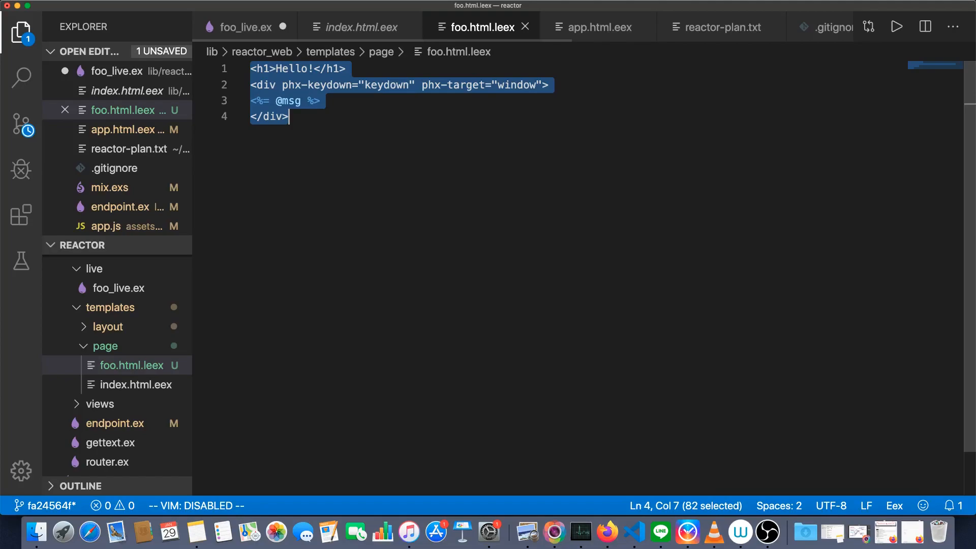
click(242, 26)
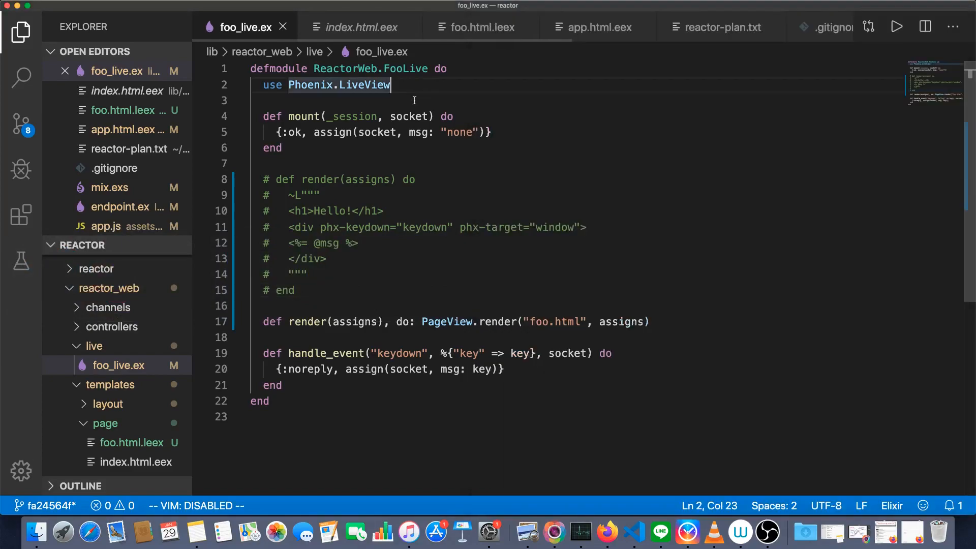
Add alias ReactorWeb.PageView under use Phoenix.LiveView and save the module
text(alias)
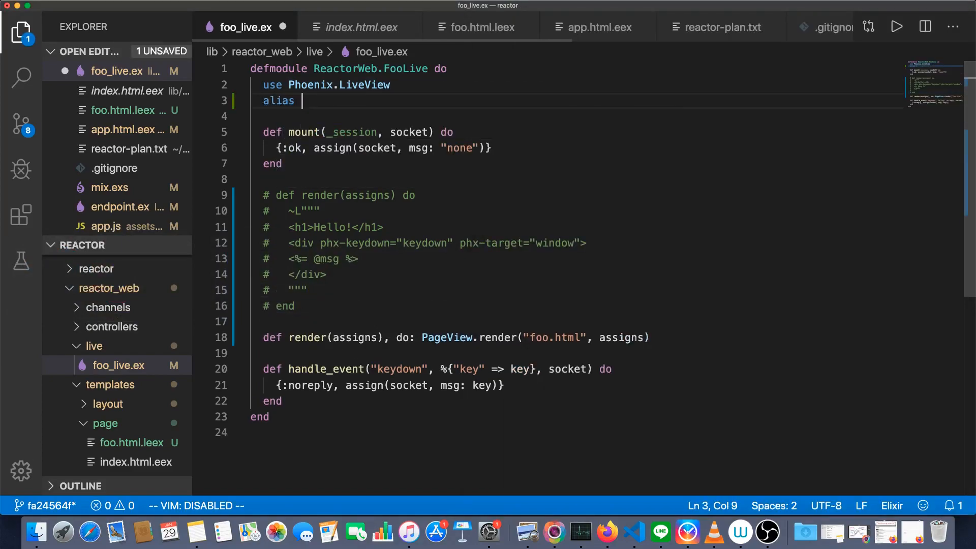
text(ReactorWeb.PageView)
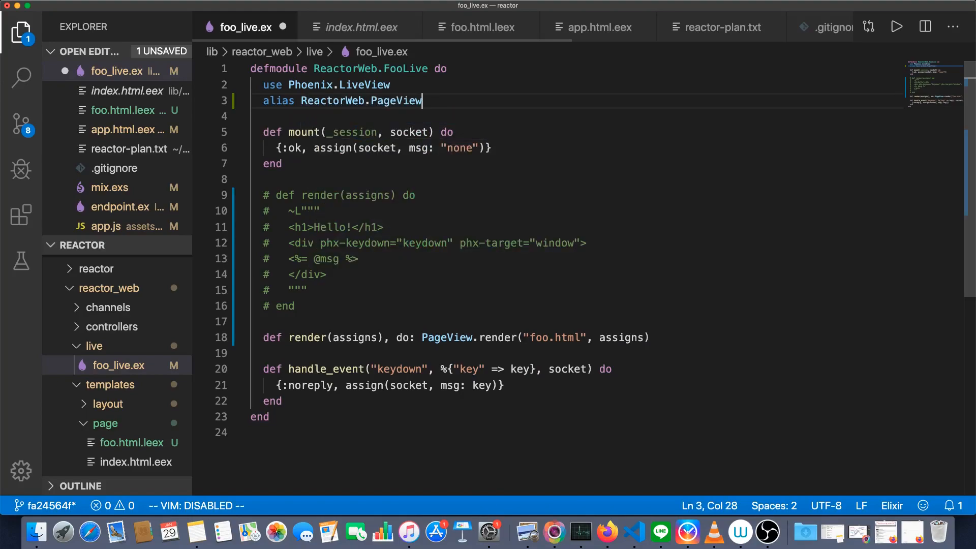
key(cmd+tab)
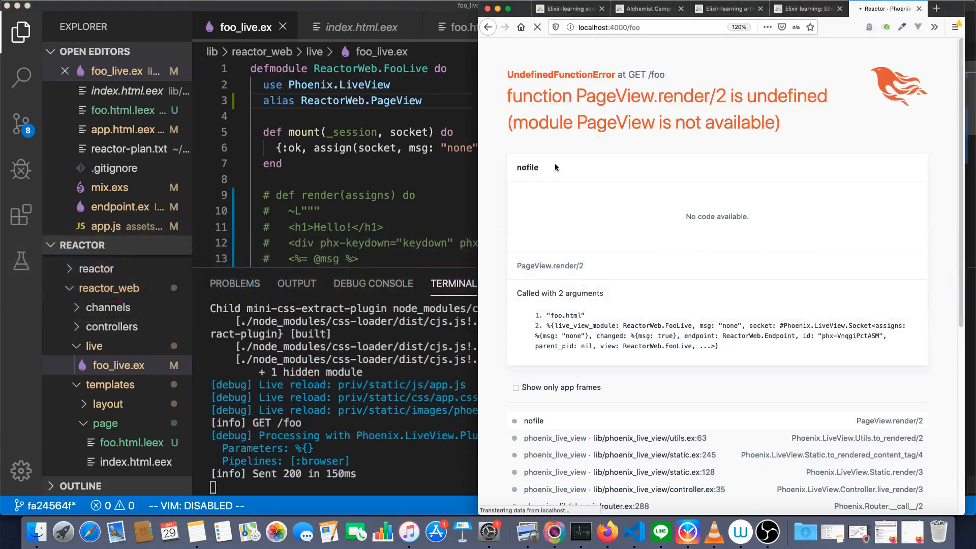
Reload localhost:4000/foo to see Hello! from the template and test keydown with a few keys
click(536, 26)
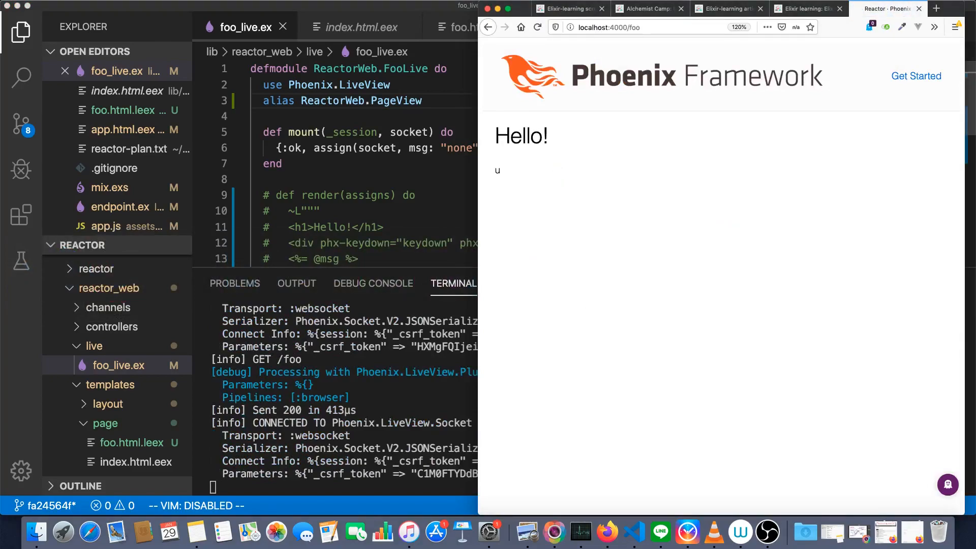
key(k)
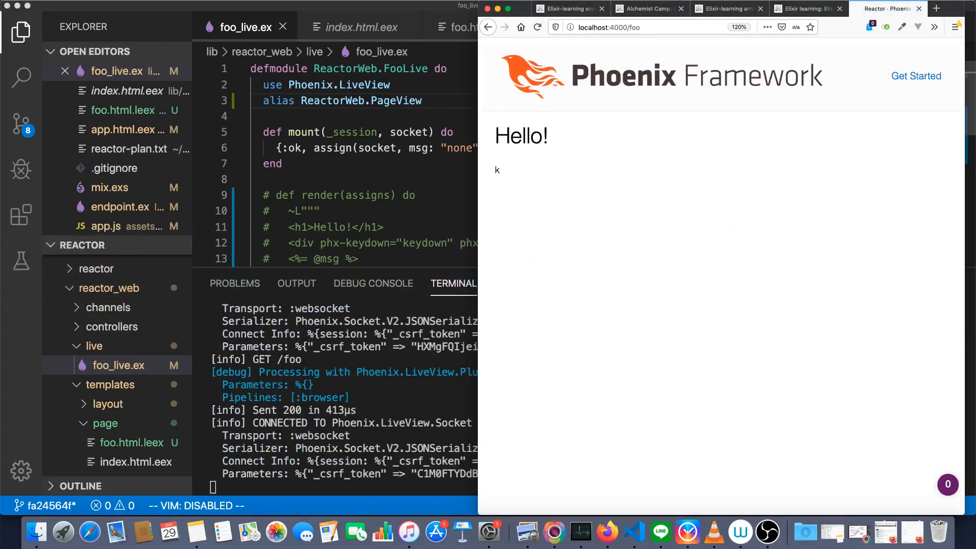
key(Meta)
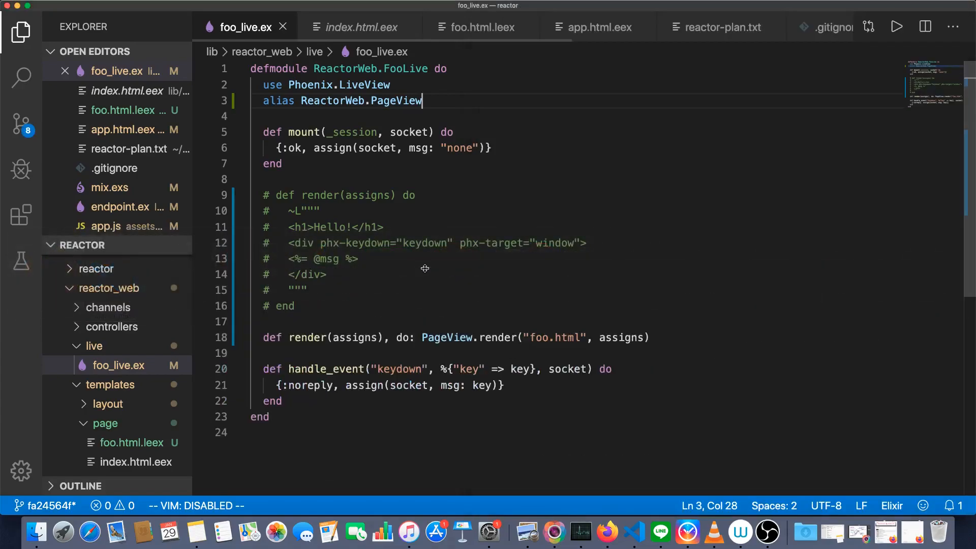
Delete the commented-out old render from foo_live.ex and close the LiveView tabs, leaving mix.exs open
drag(261, 195, 321, 210)
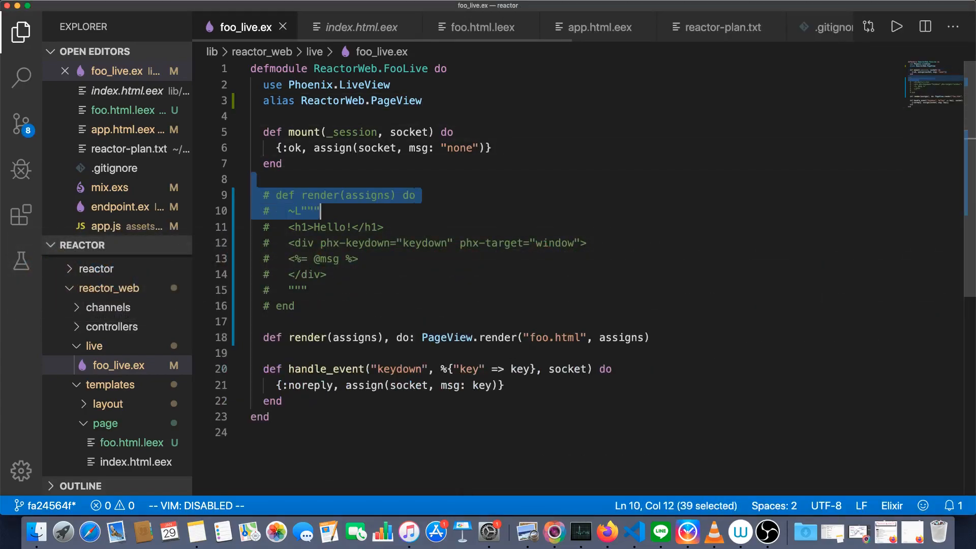
key(Delete)
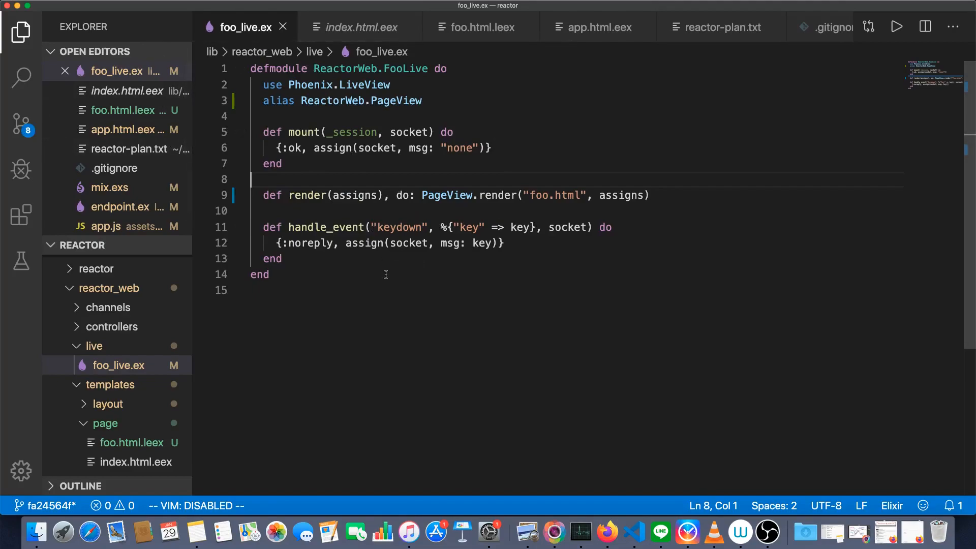
mouse_move(433, 316)
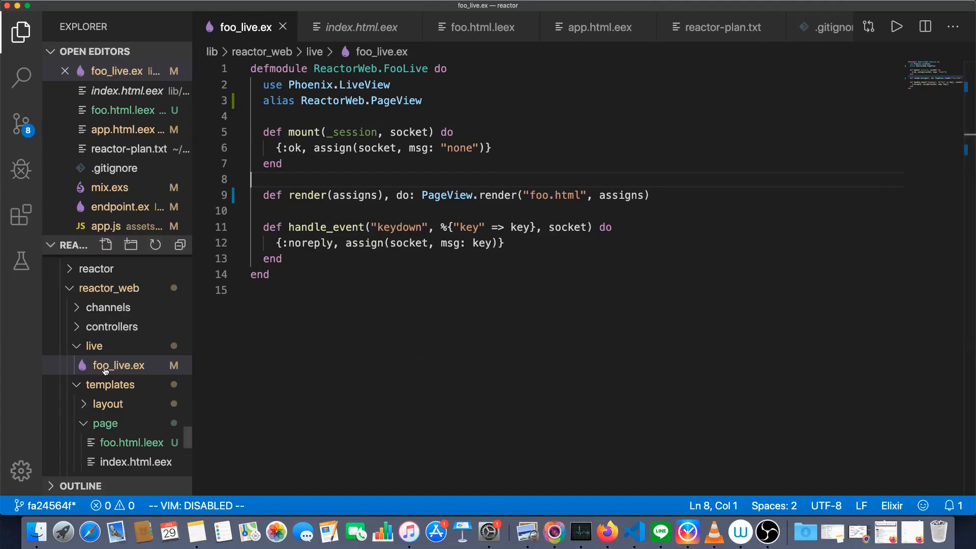
click(116, 365)
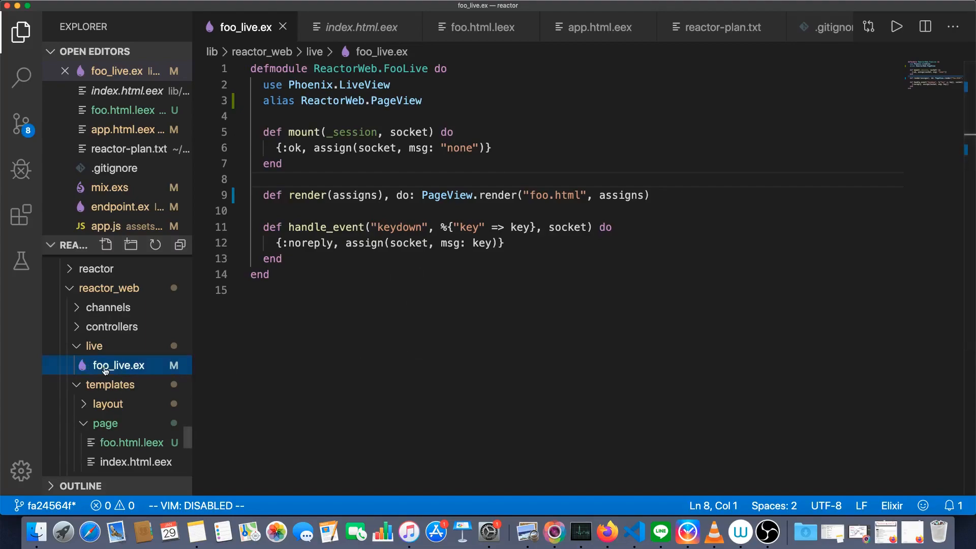
click(135, 365)
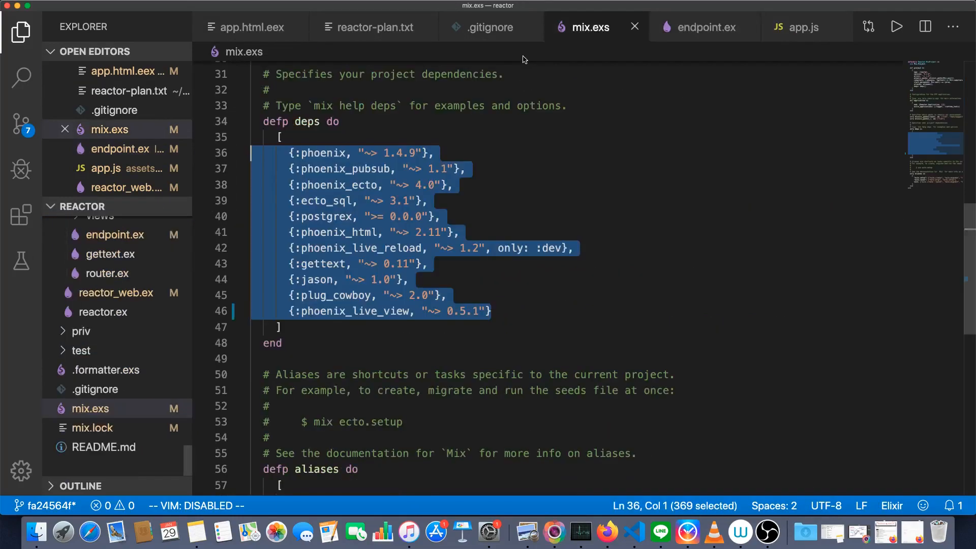
Show reactor-plan.txt with the Alchemist Camp data model and return to its top
click(373, 27)
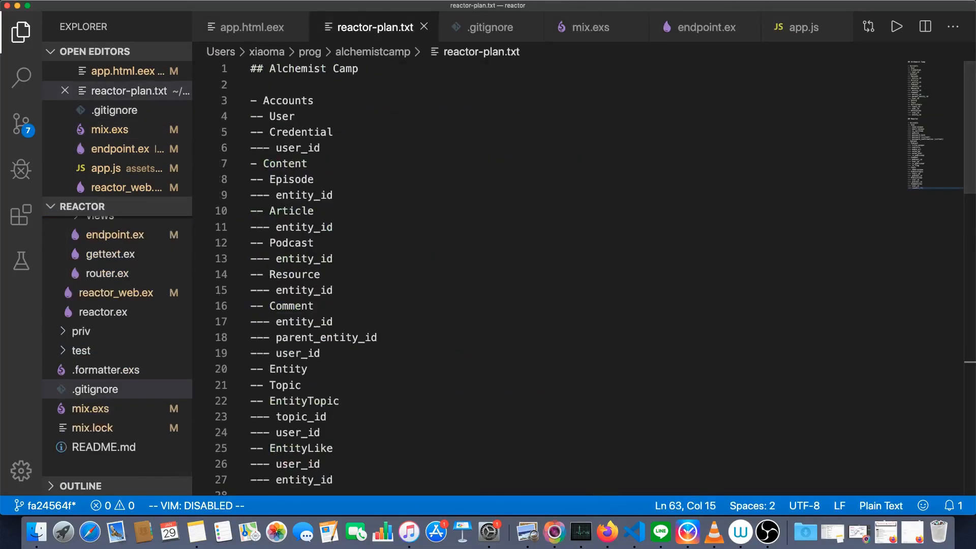
scroll(down, 3)
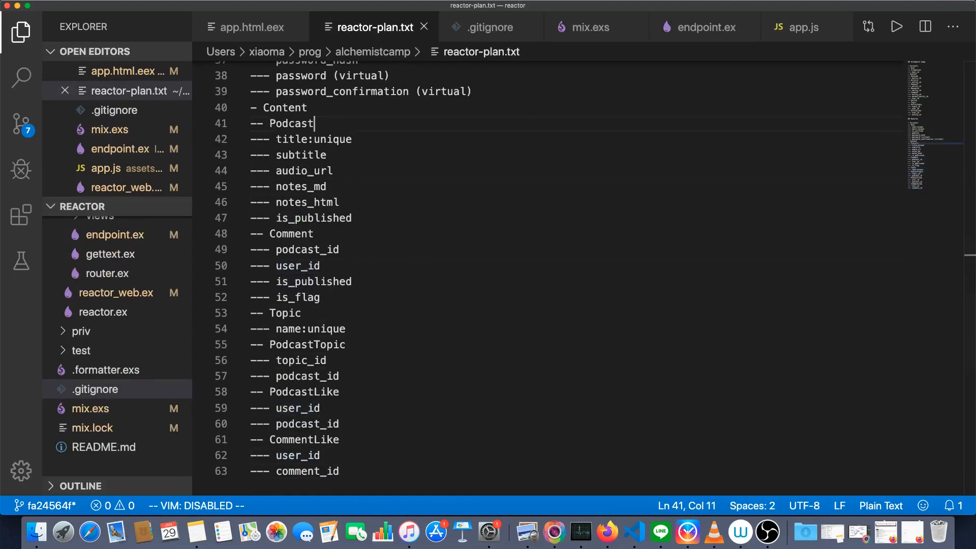
key(ctrl+Home)
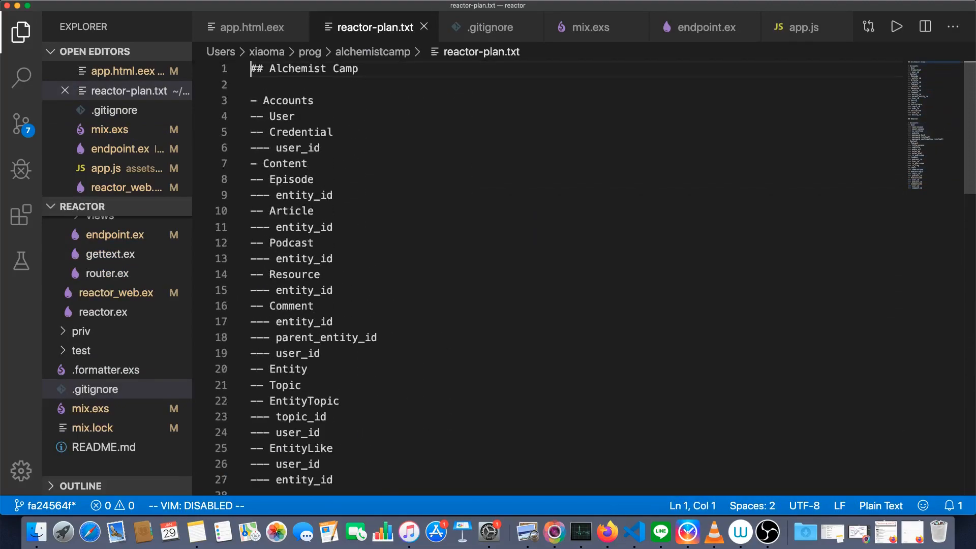